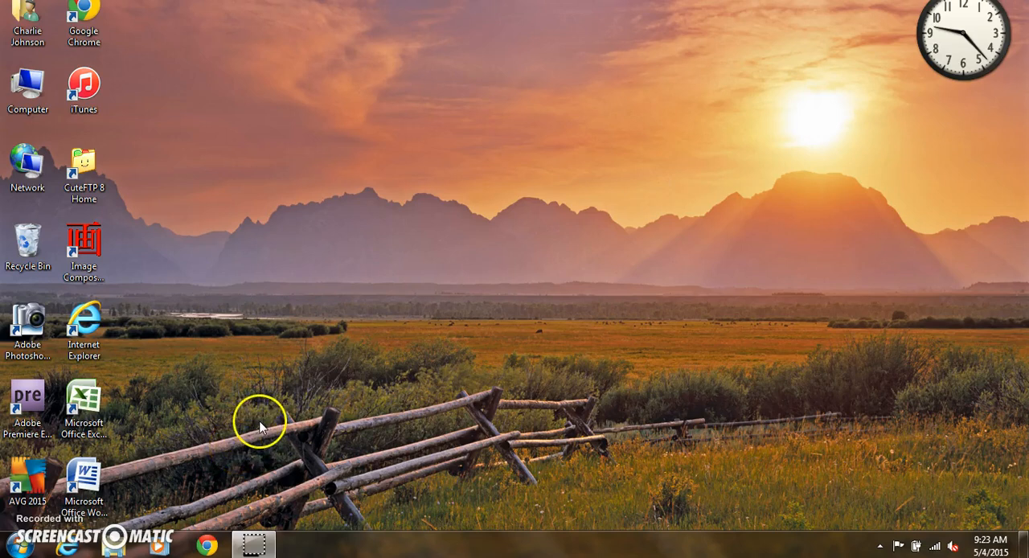
mouse_move(244, 391)
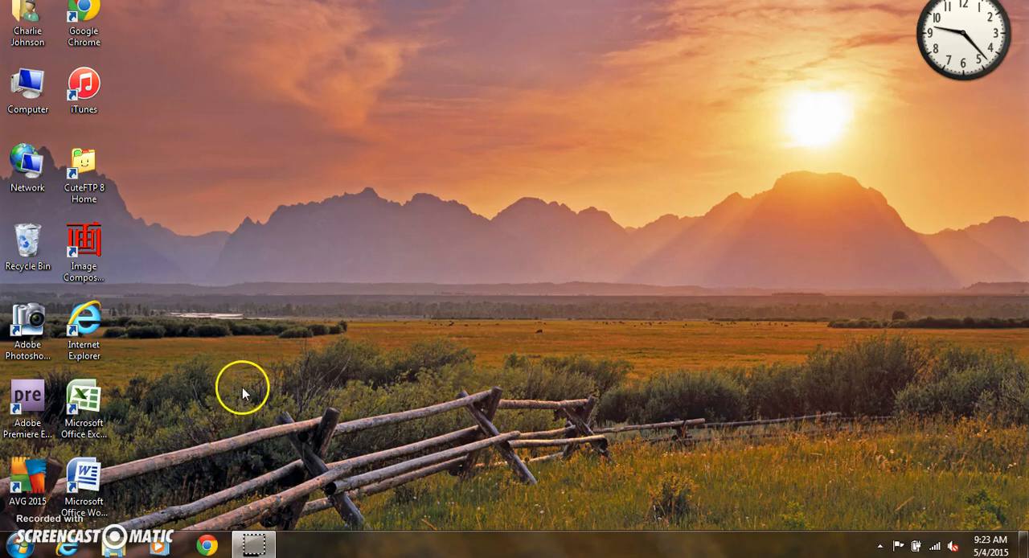
mouse_move(254, 256)
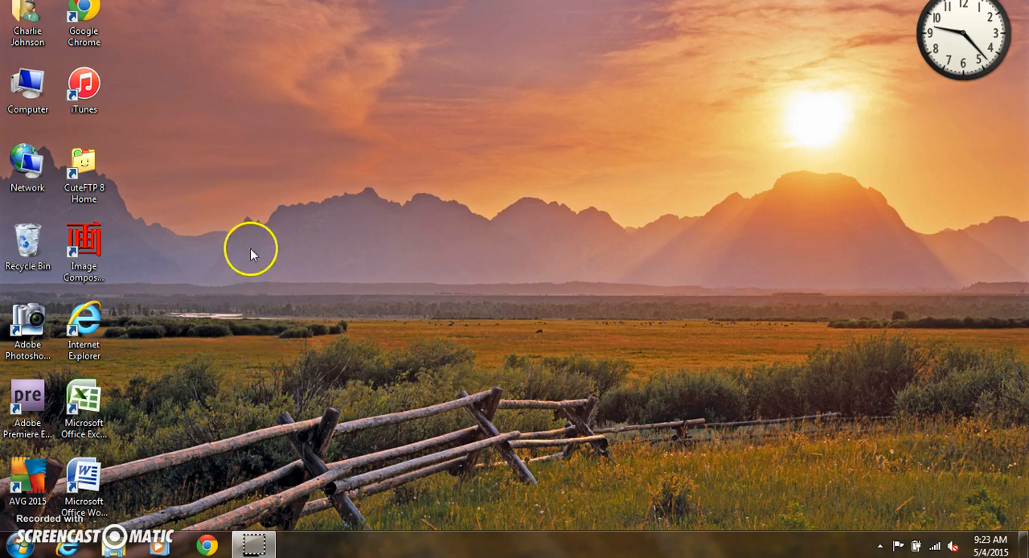
mouse_move(229, 167)
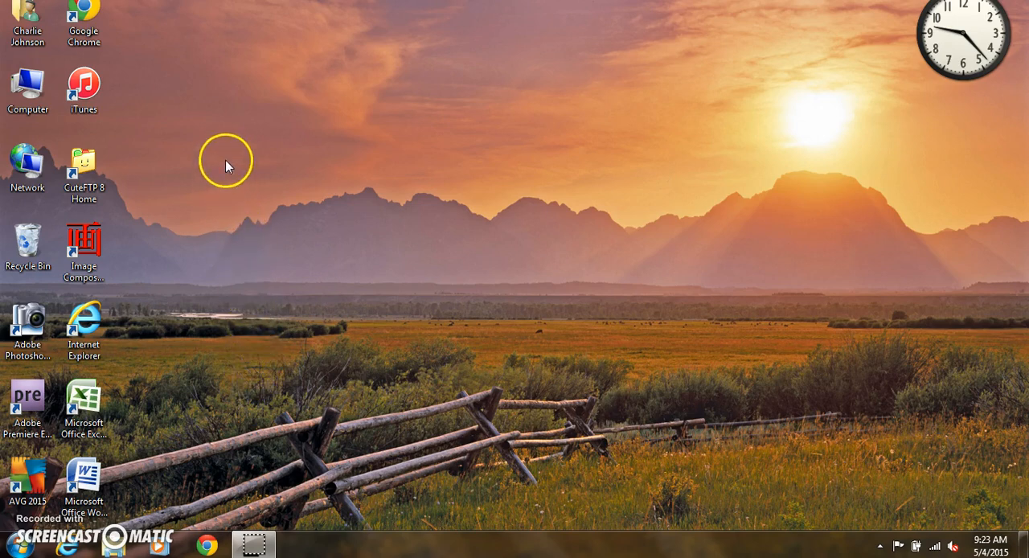
mouse_move(235, 158)
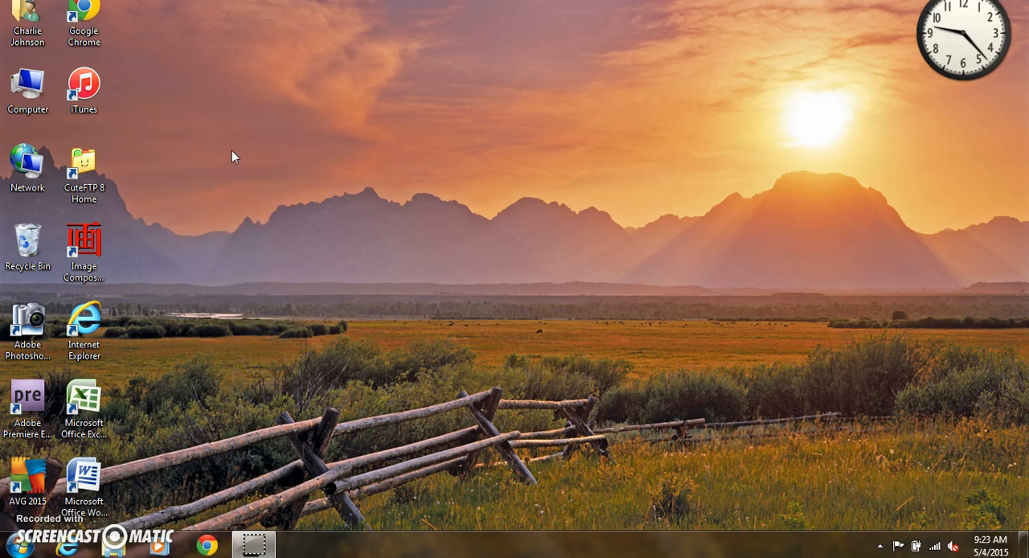
mouse_move(254, 188)
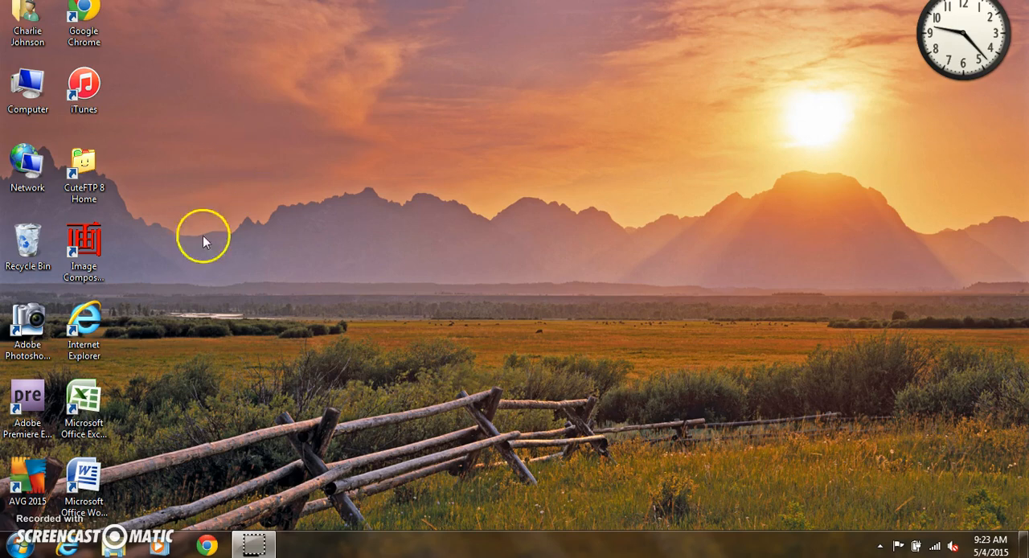
mouse_move(164, 353)
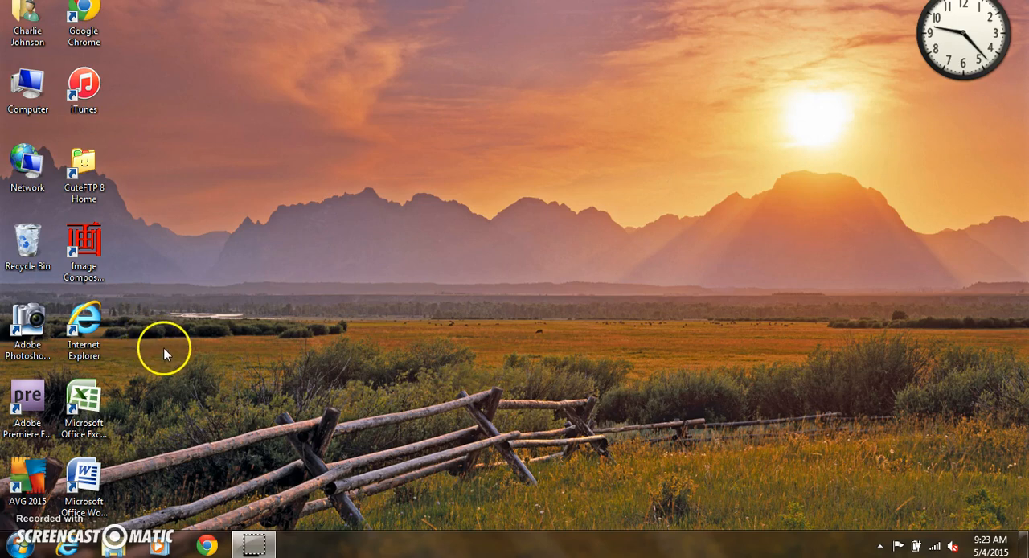
Open the Computer view from its desktop shortcut and select the Local Disk (C:) drive.
left_click(27, 90)
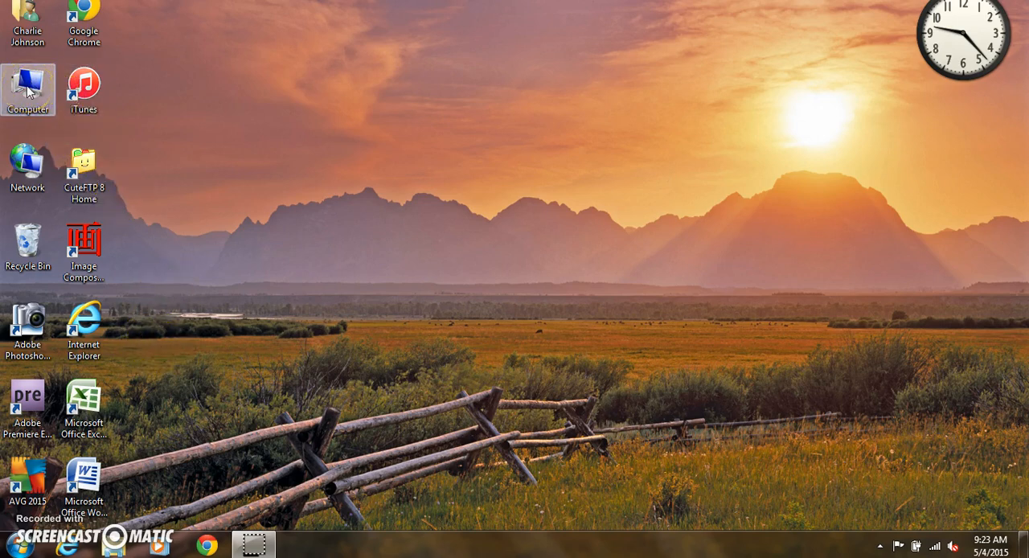
mouse_move(42, 136)
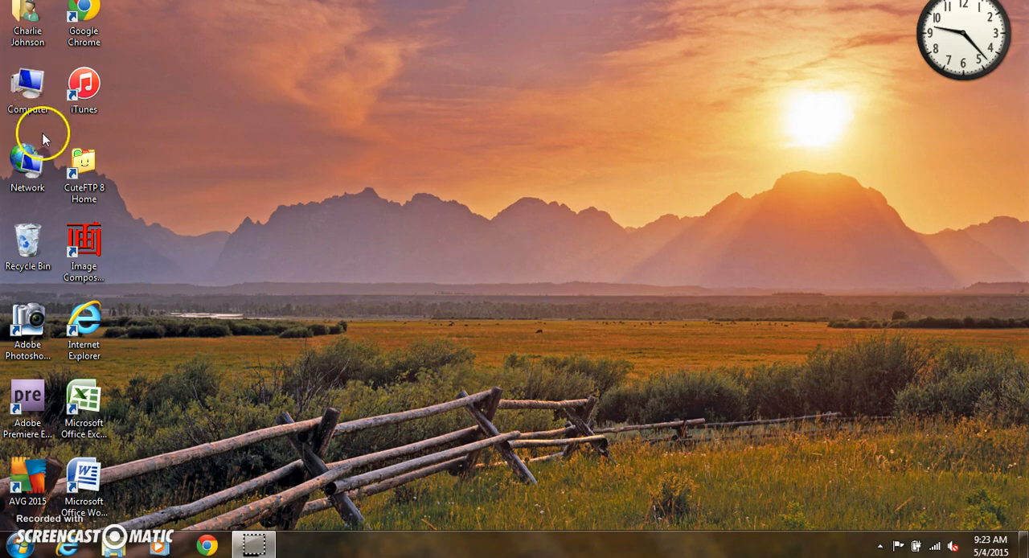
left_click(29, 88)
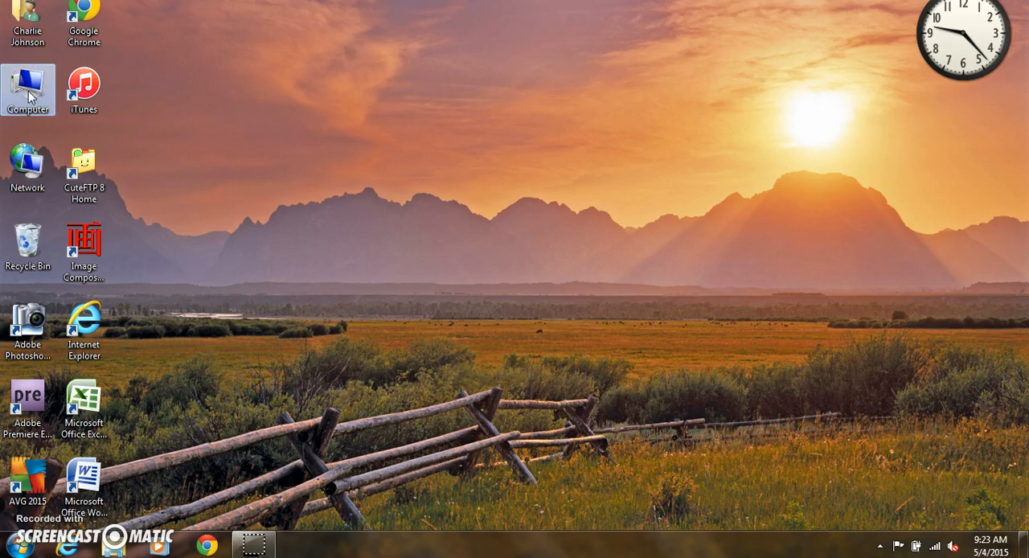
right_click(29, 88)
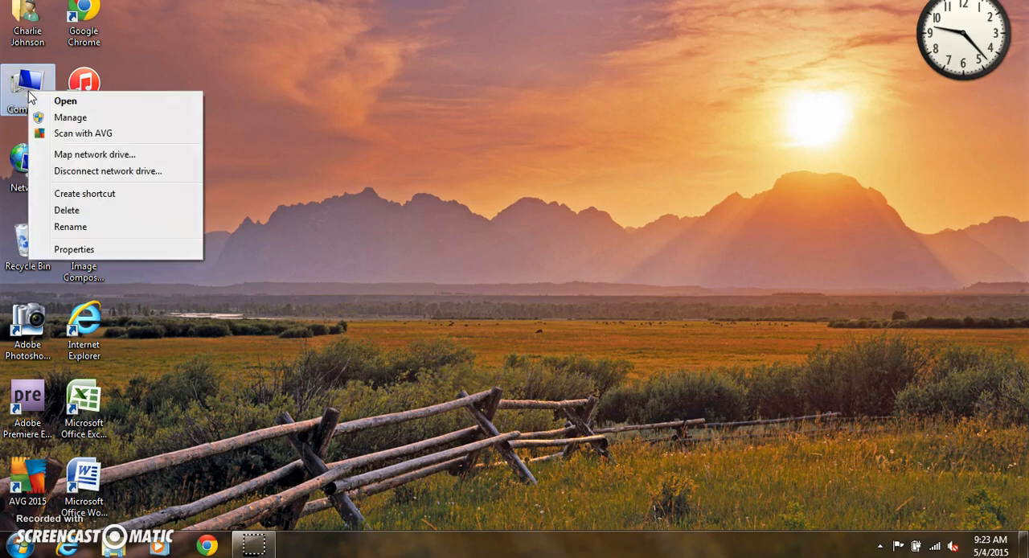
mouse_move(64, 100)
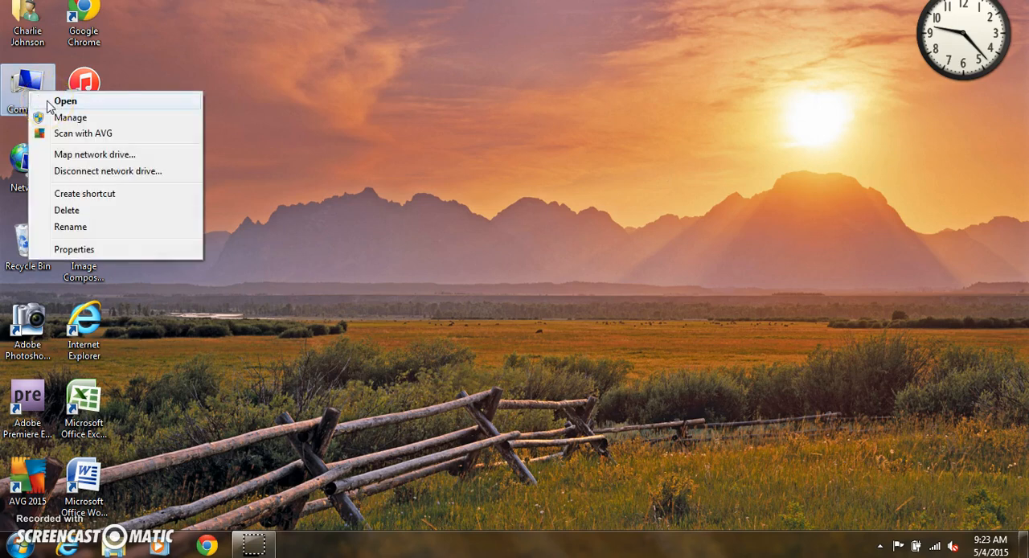
left_click(65, 100)
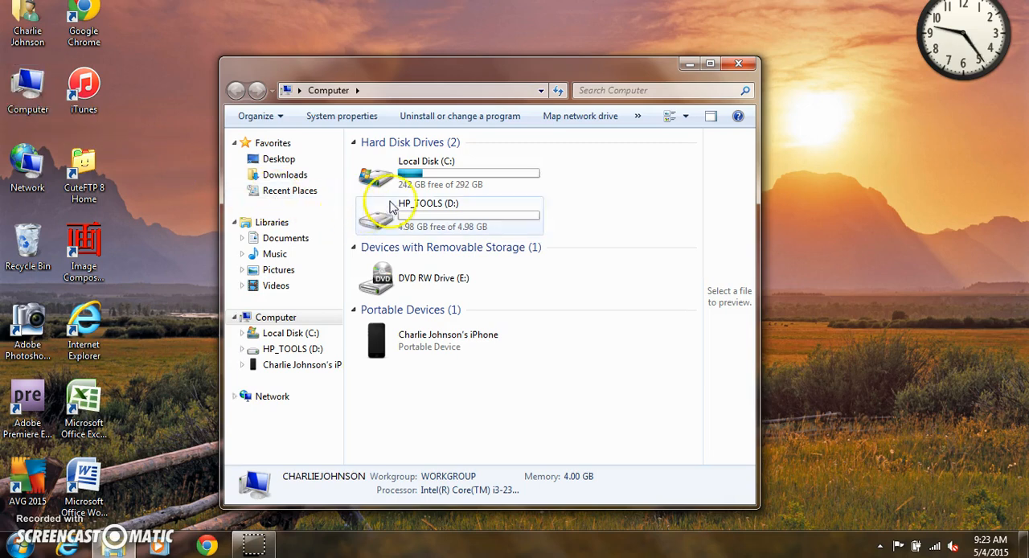
left_click(235, 396)
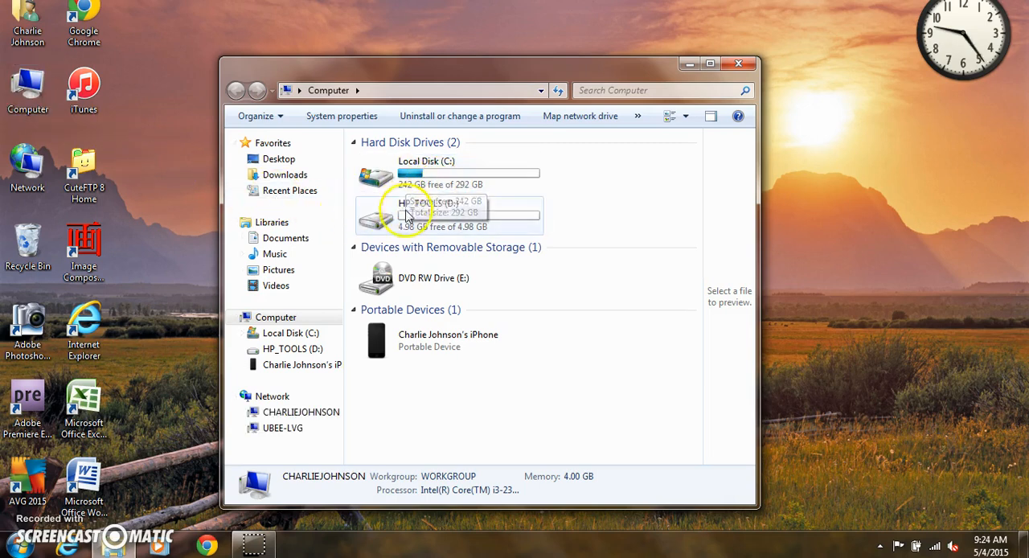
mouse_move(400, 313)
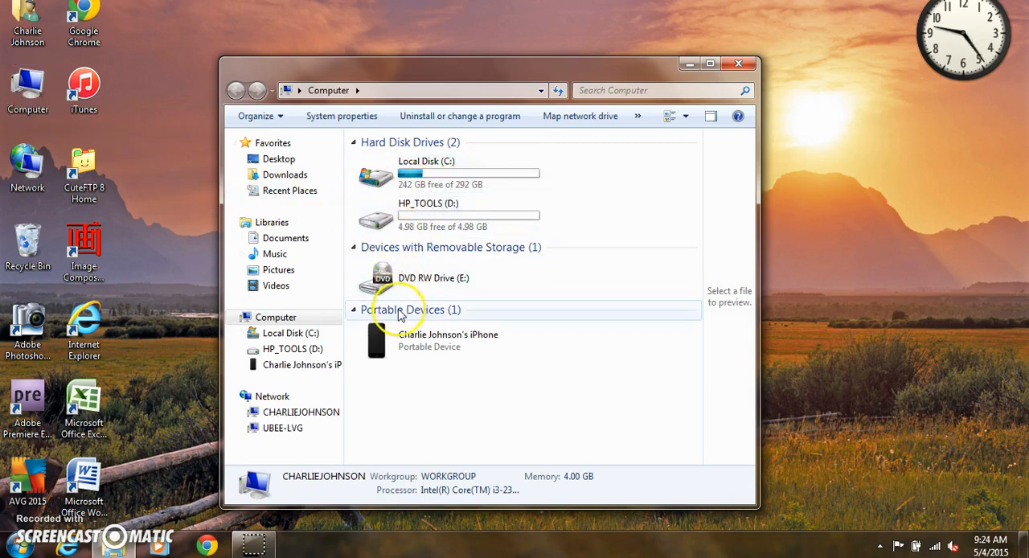
left_click(447, 173)
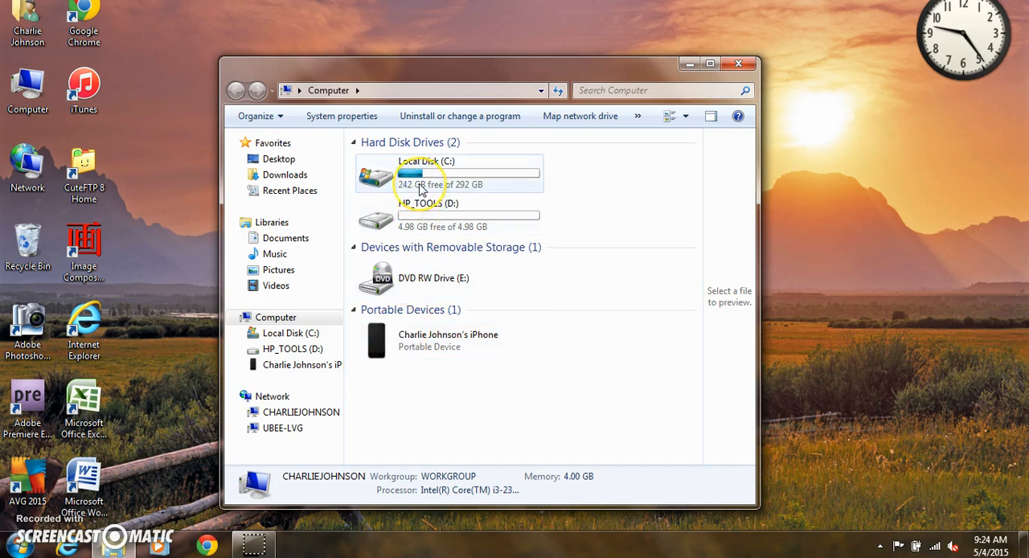
mouse_move(385, 187)
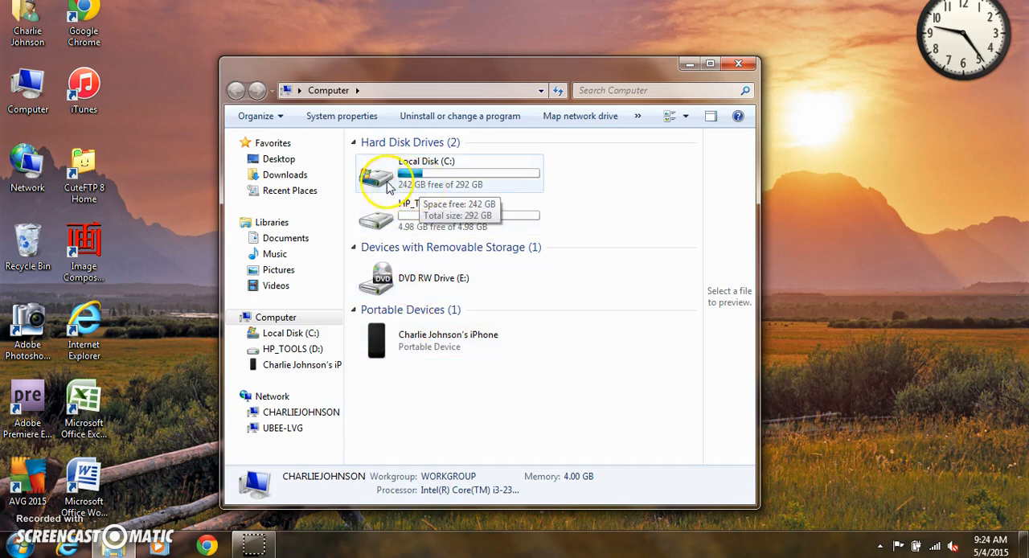
mouse_move(376, 222)
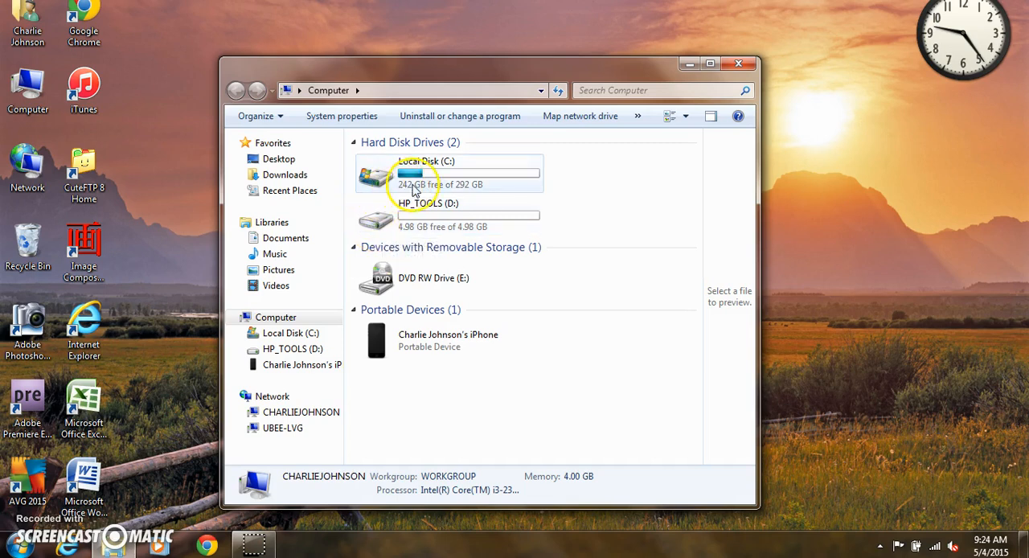
mouse_move(437, 177)
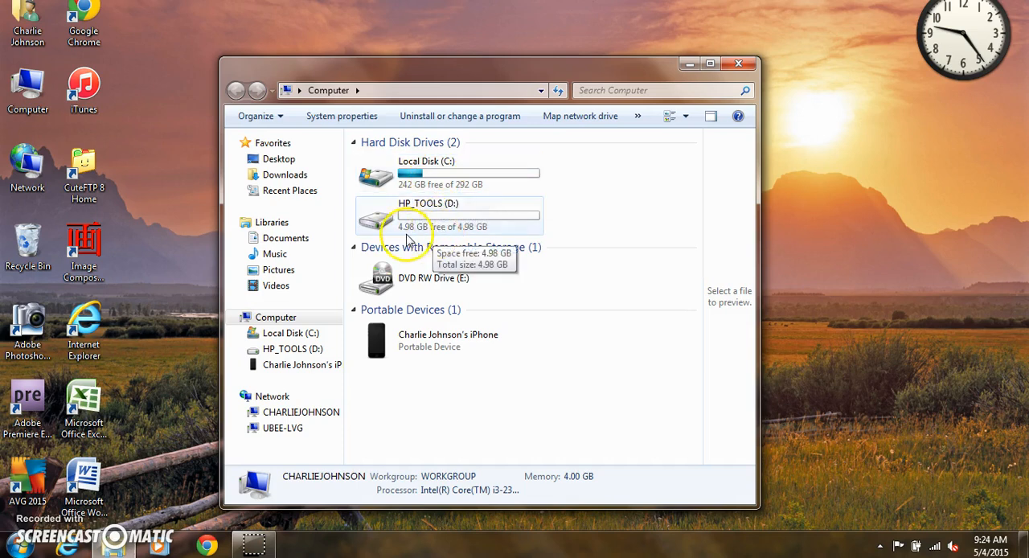
mouse_move(405, 217)
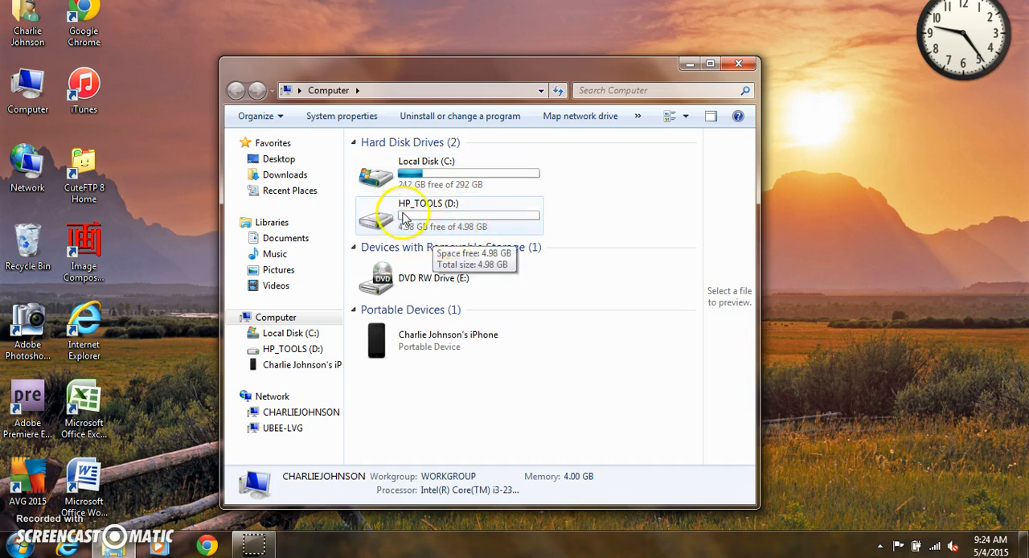
mouse_move(441, 219)
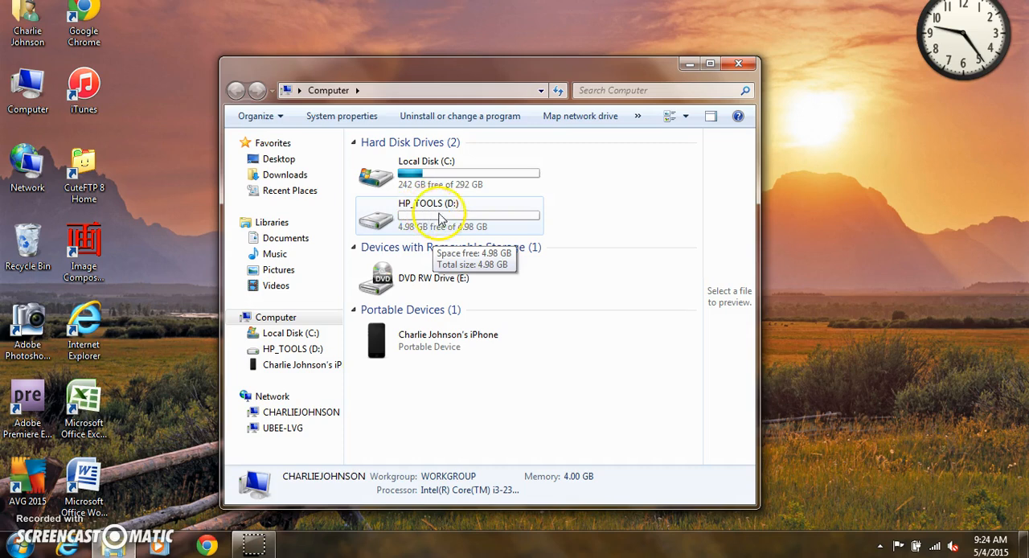
mouse_move(389, 225)
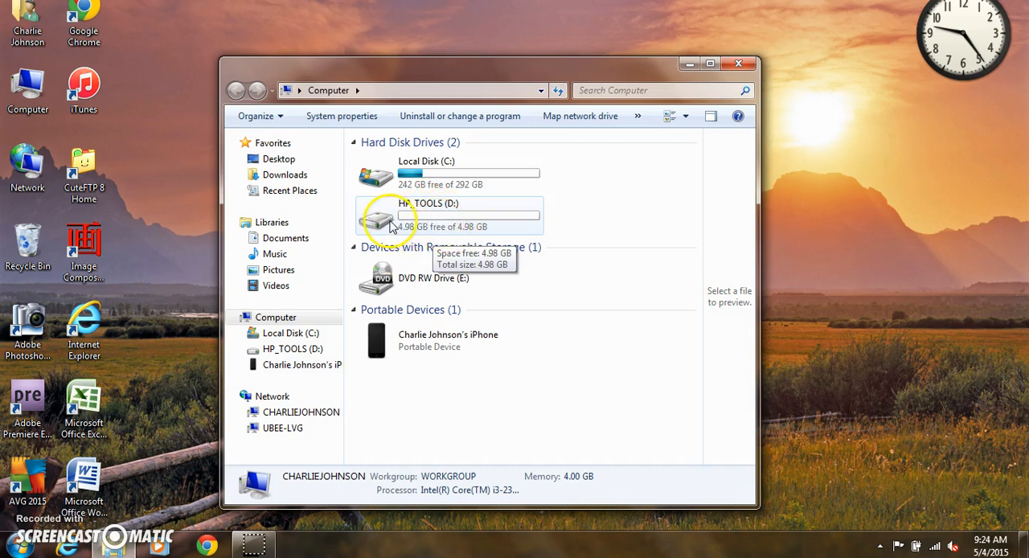
mouse_move(384, 225)
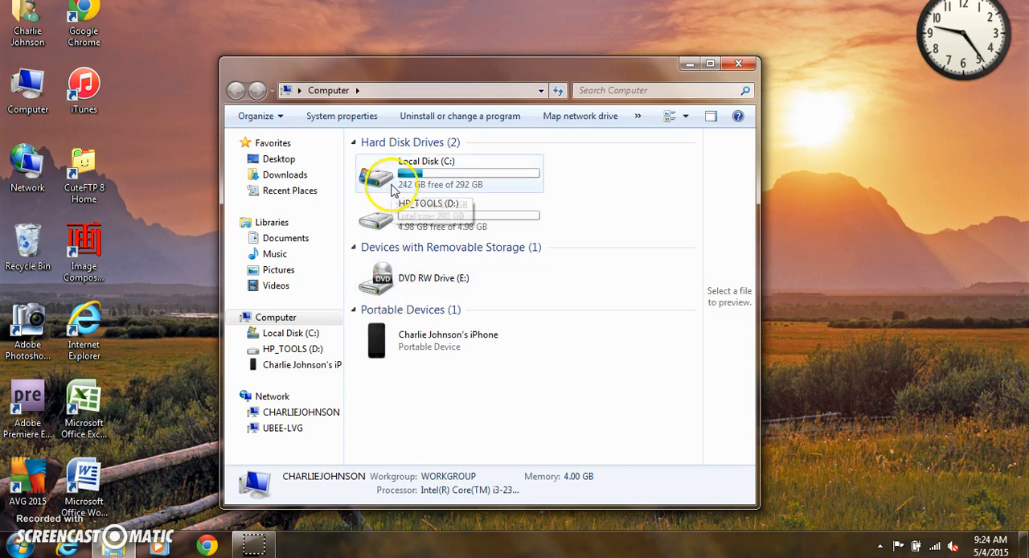
mouse_move(448, 196)
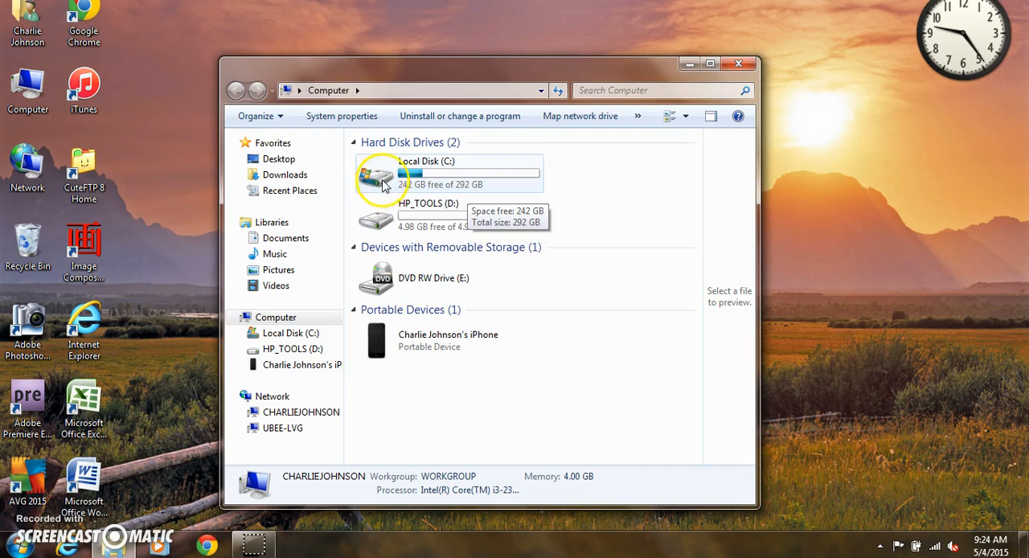
right_click(385, 175)
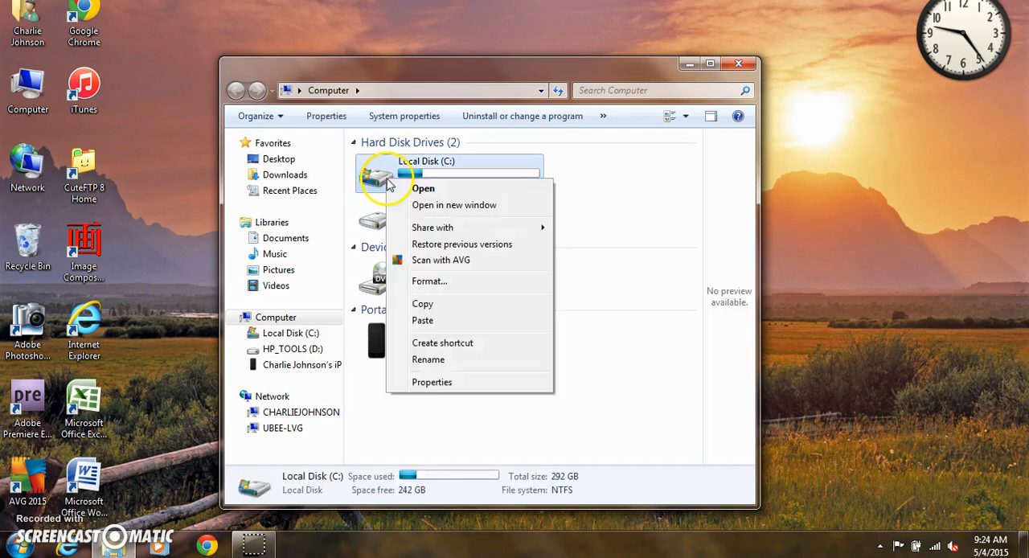
left_click(431, 382)
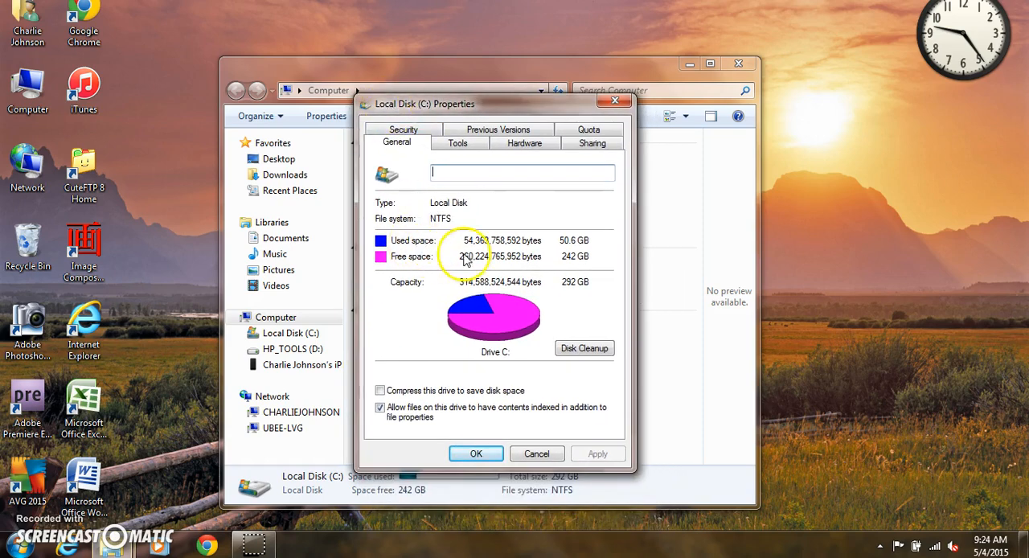
mouse_move(569, 288)
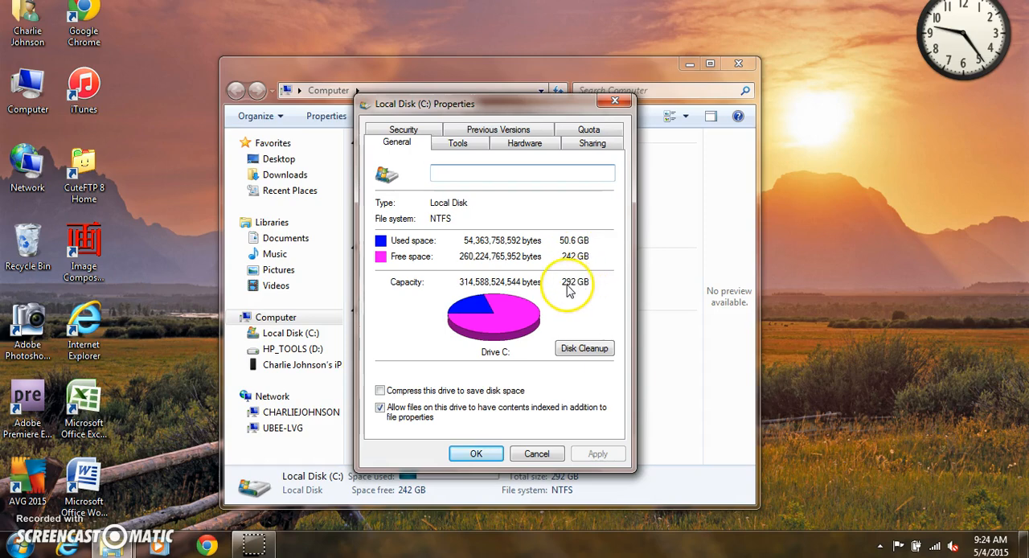
mouse_move(569, 270)
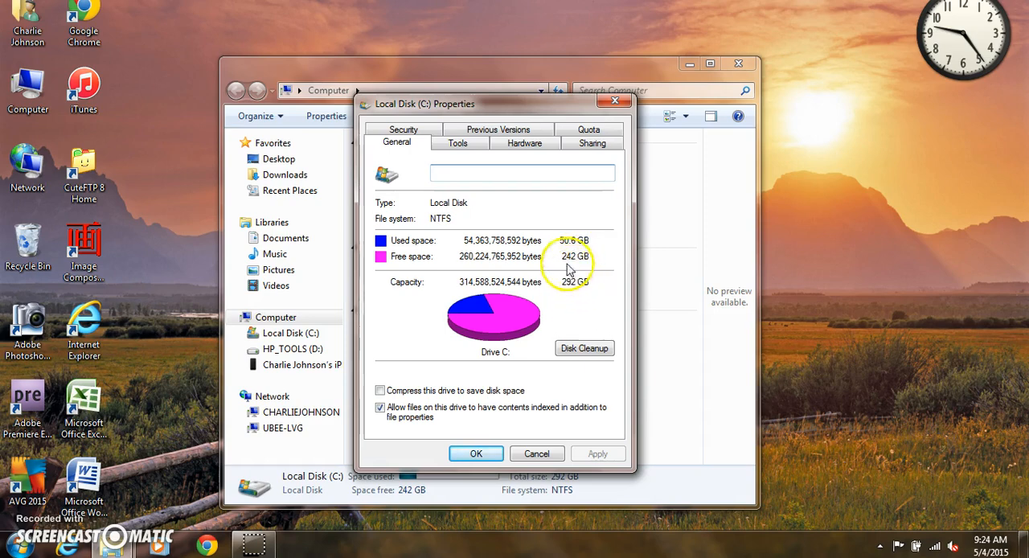
mouse_move(513, 254)
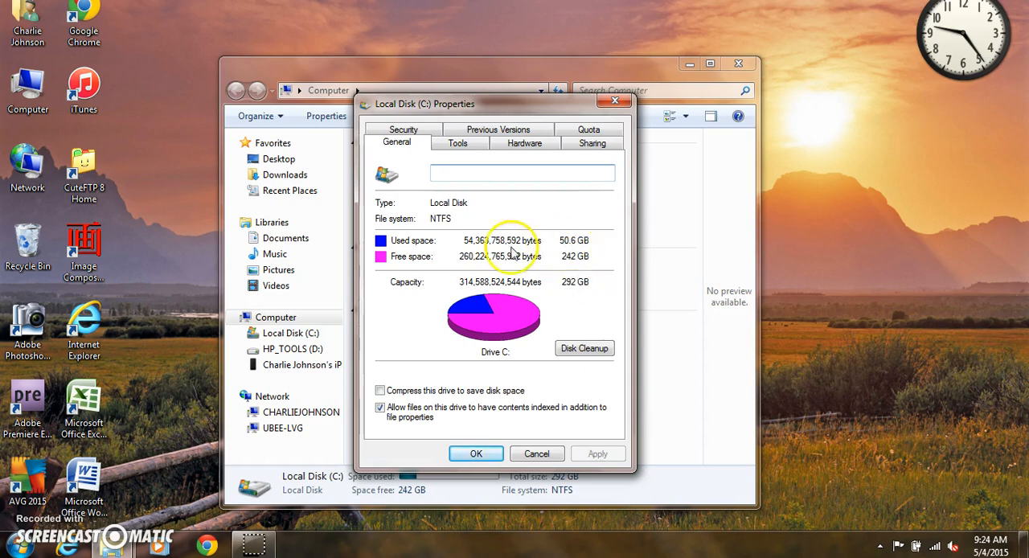
mouse_move(393, 256)
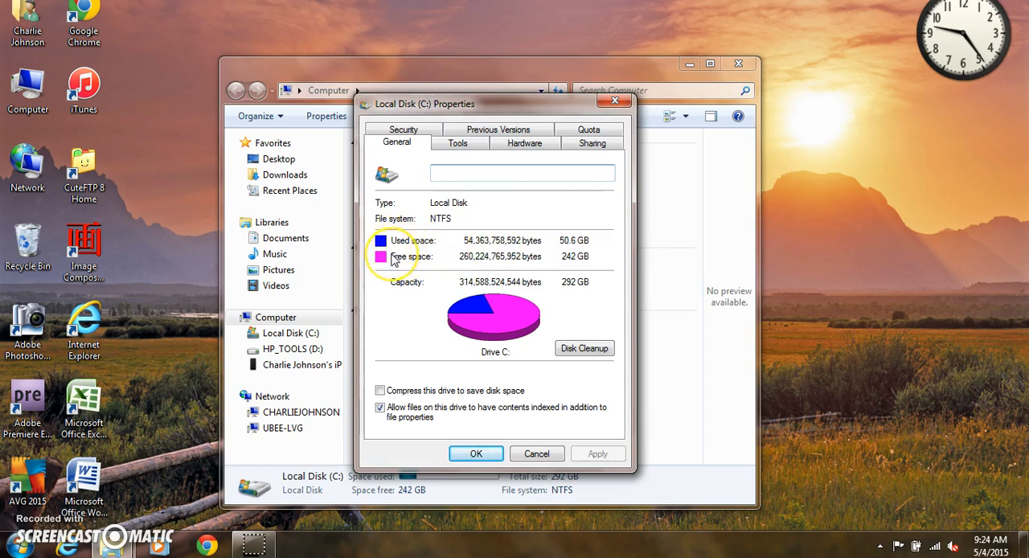
mouse_move(469, 324)
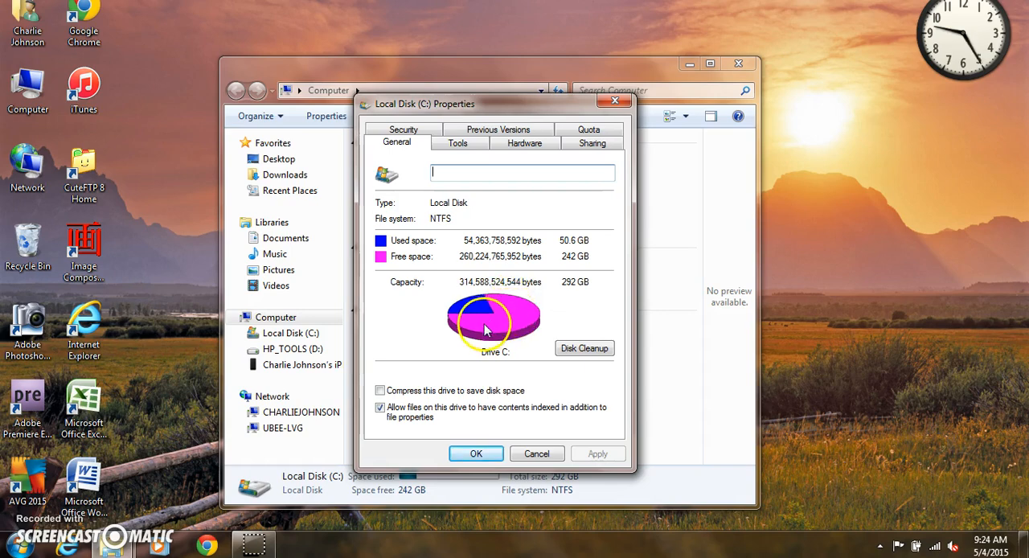
mouse_move(502, 325)
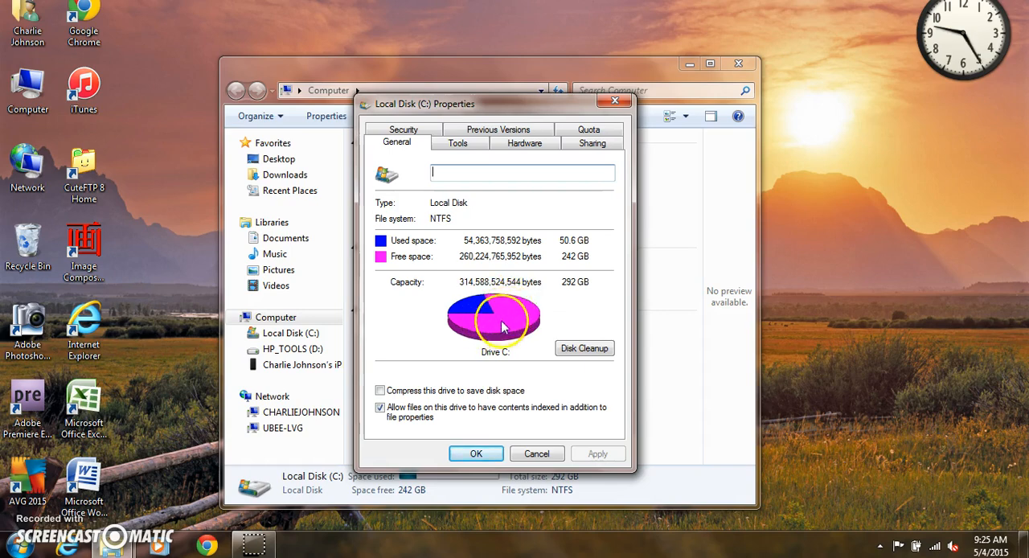
mouse_move(438, 334)
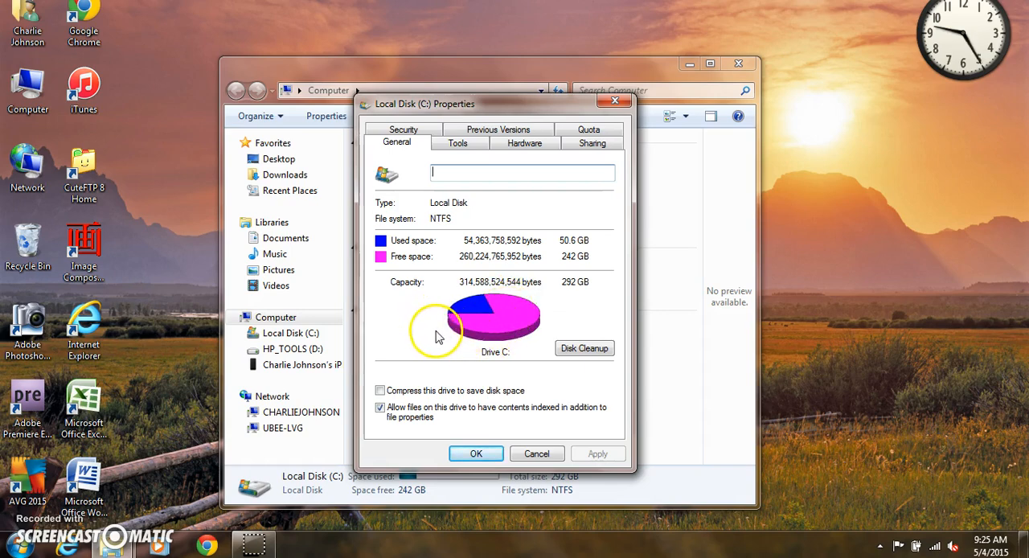
mouse_move(498, 347)
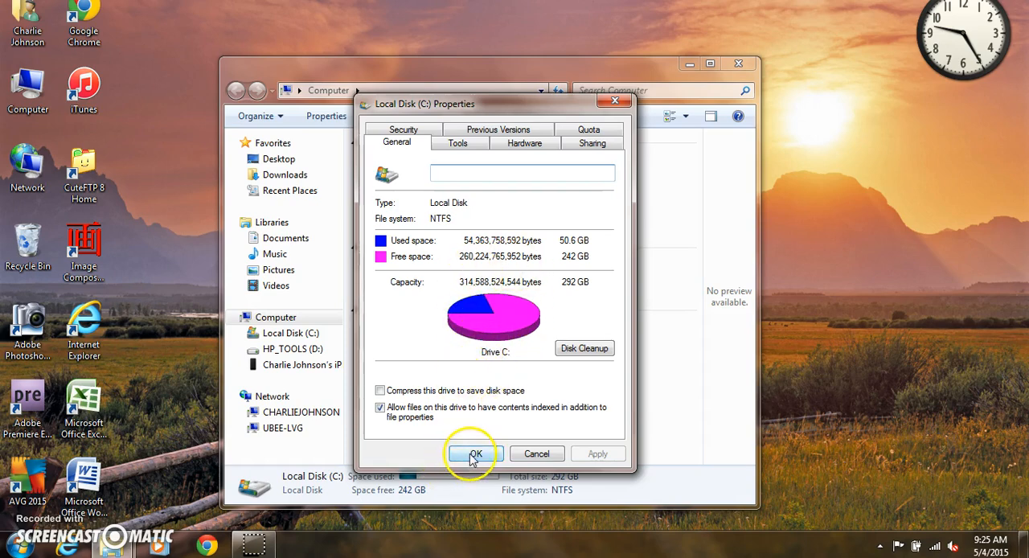
mouse_move(493, 323)
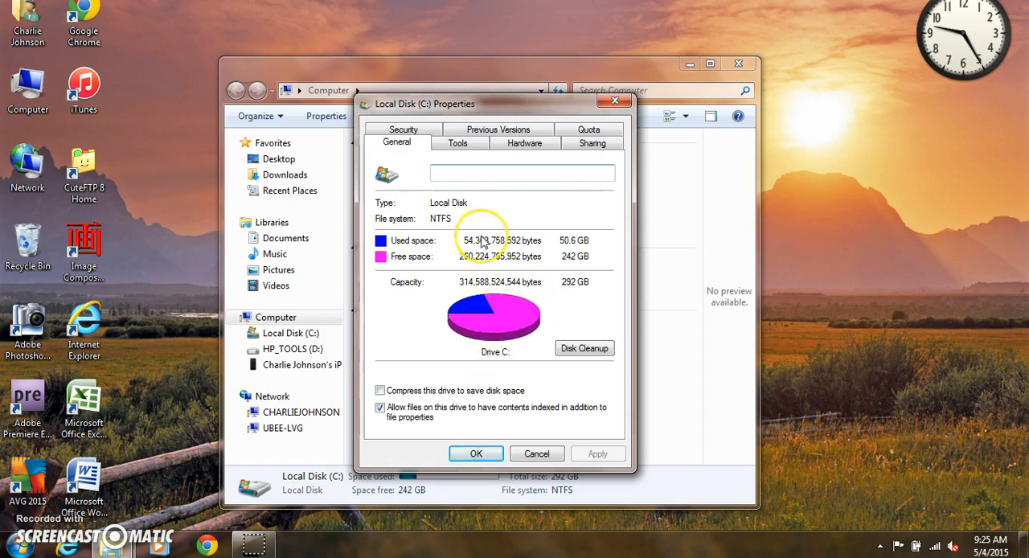
mouse_move(431, 293)
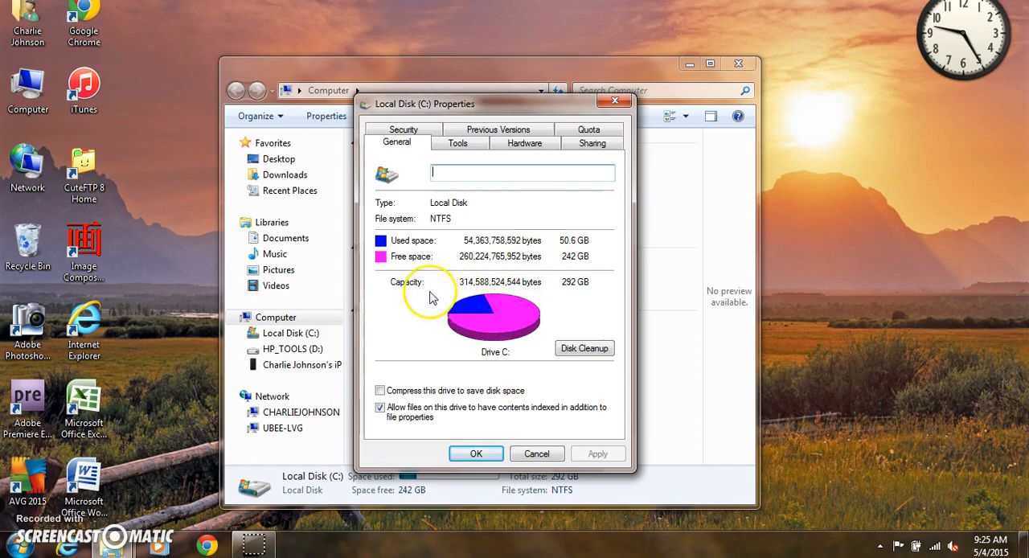
mouse_move(457, 302)
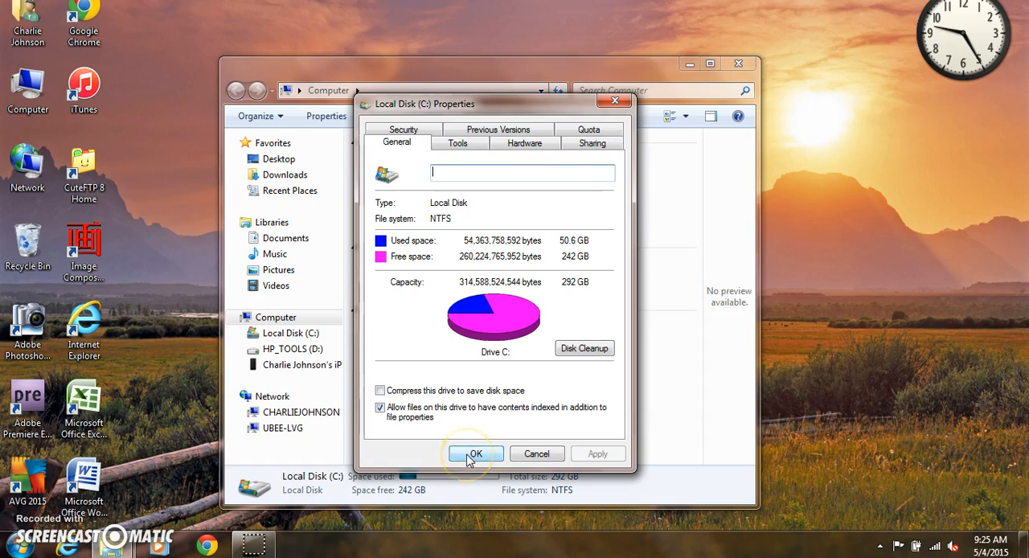
Close the C: drive properties dialog and the Computer window, returning to the desktop.
left_click(475, 453)
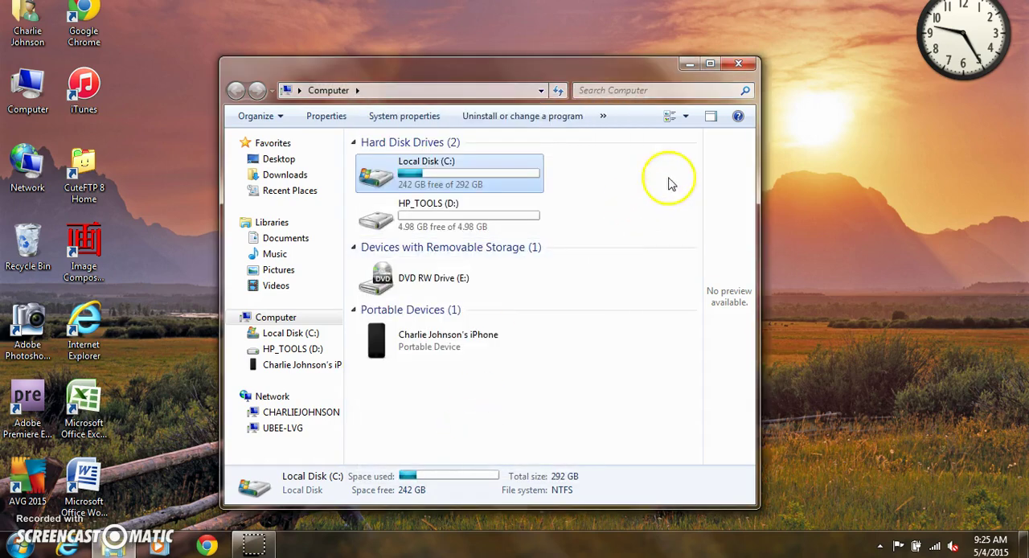
left_click(737, 64)
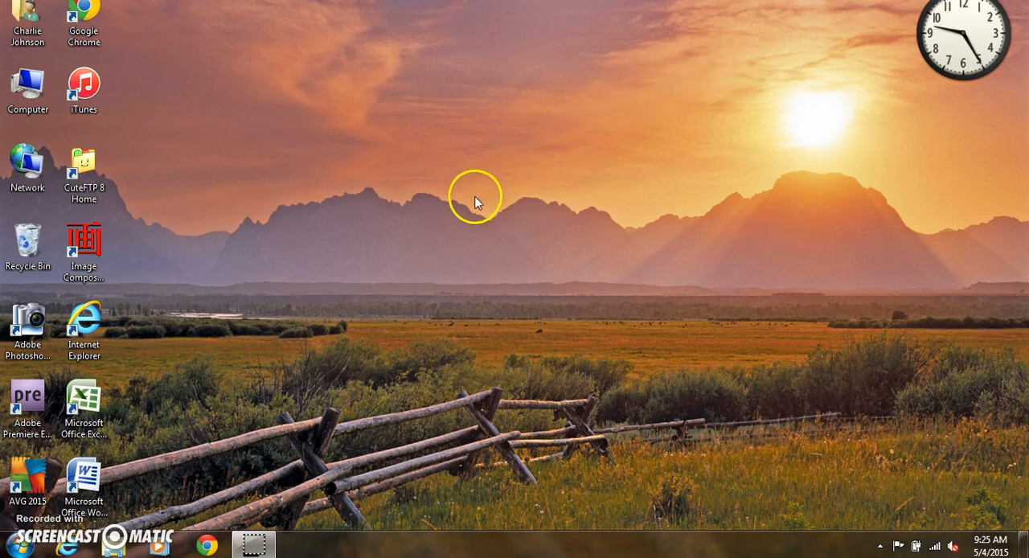
mouse_move(473, 212)
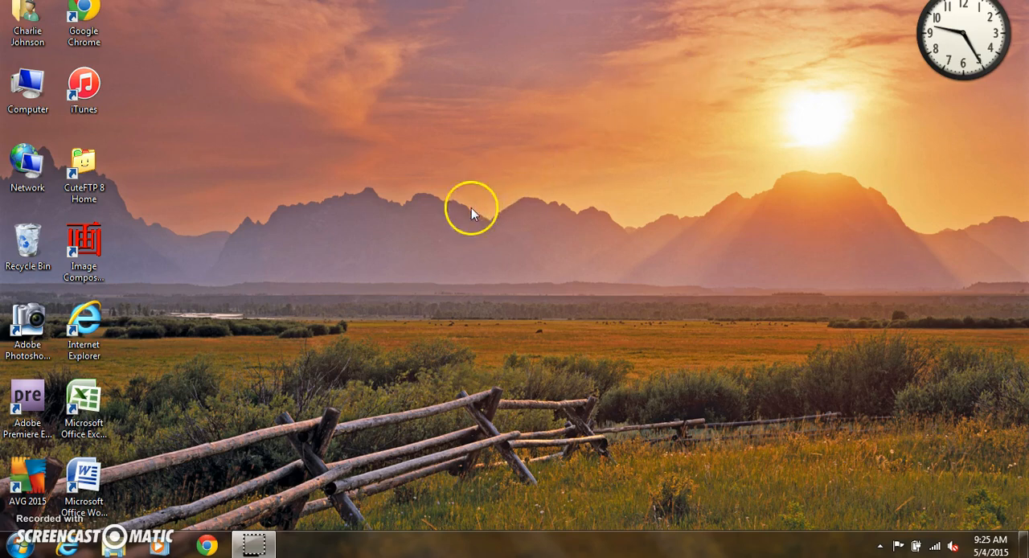
mouse_move(458, 472)
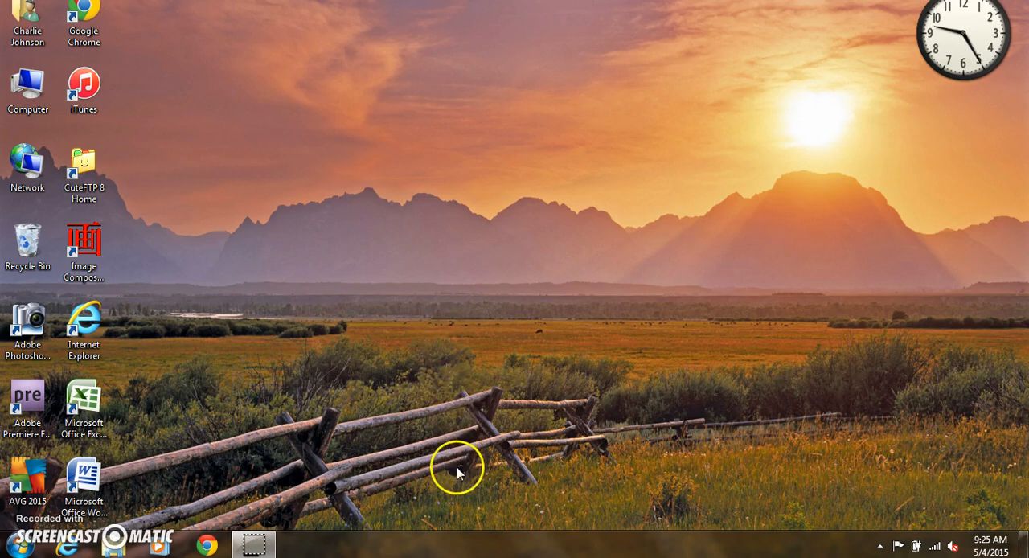
mouse_move(457, 508)
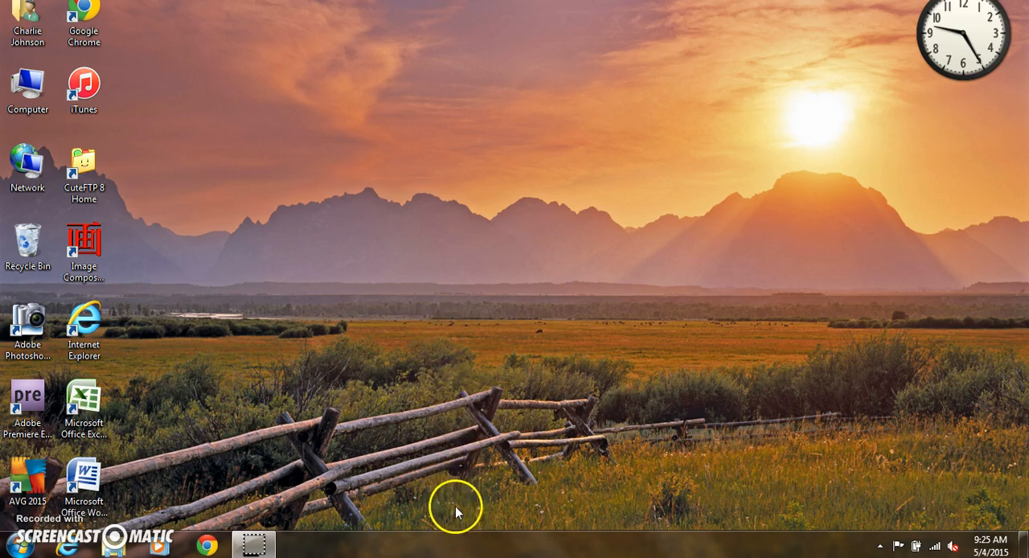
mouse_move(460, 537)
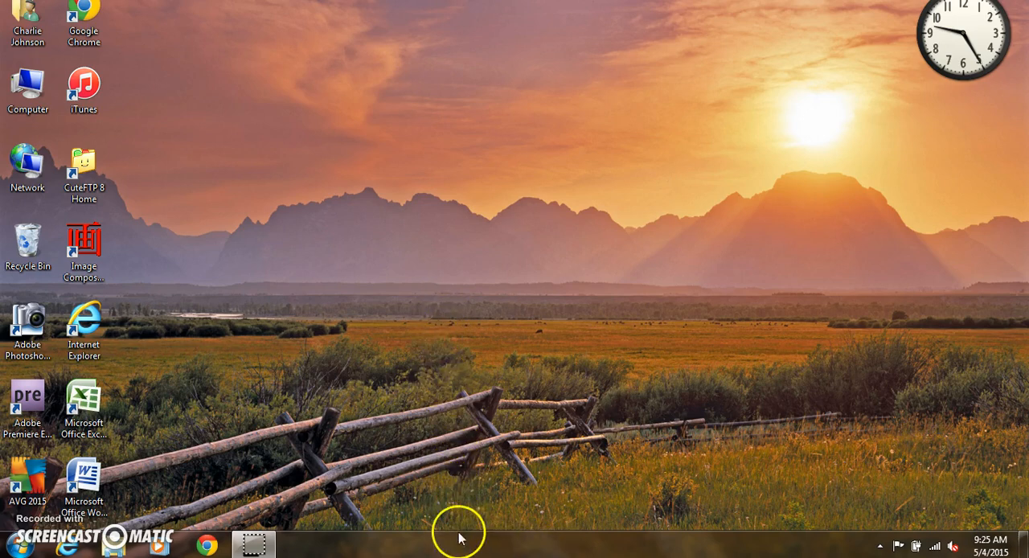
Start Task Manager from the taskbar menu, view Services, and land on the Performance graphs.
right_click(458, 533)
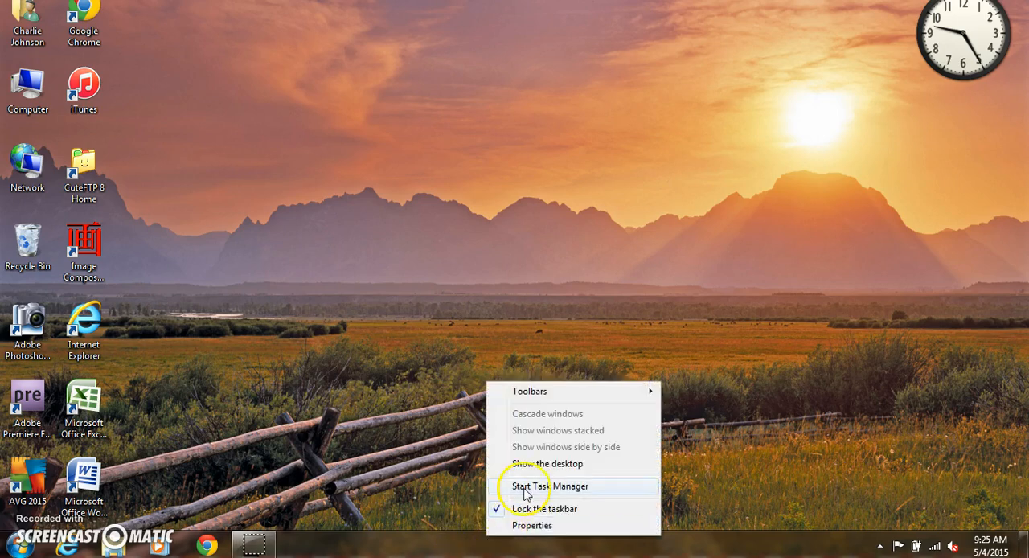
left_click(550, 486)
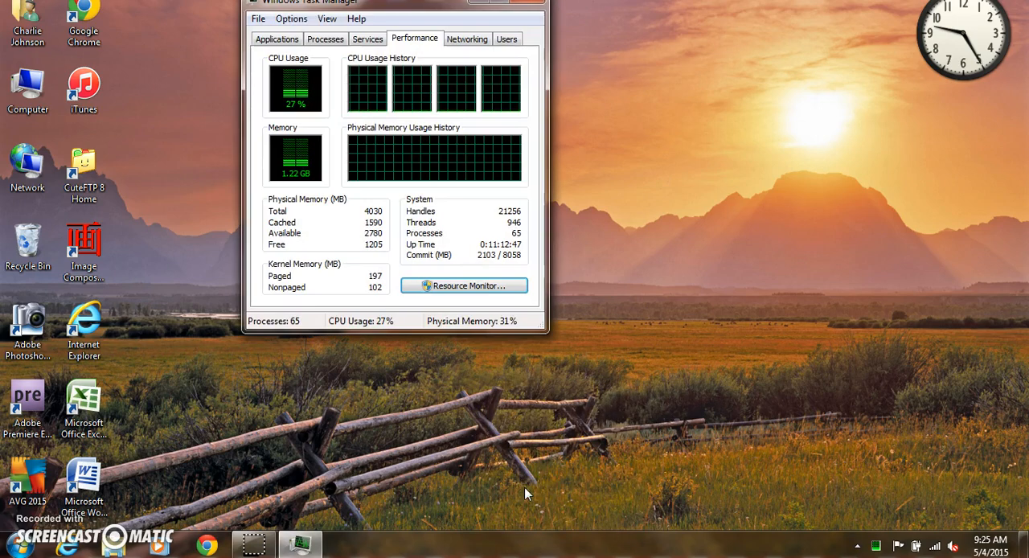
mouse_move(392, 95)
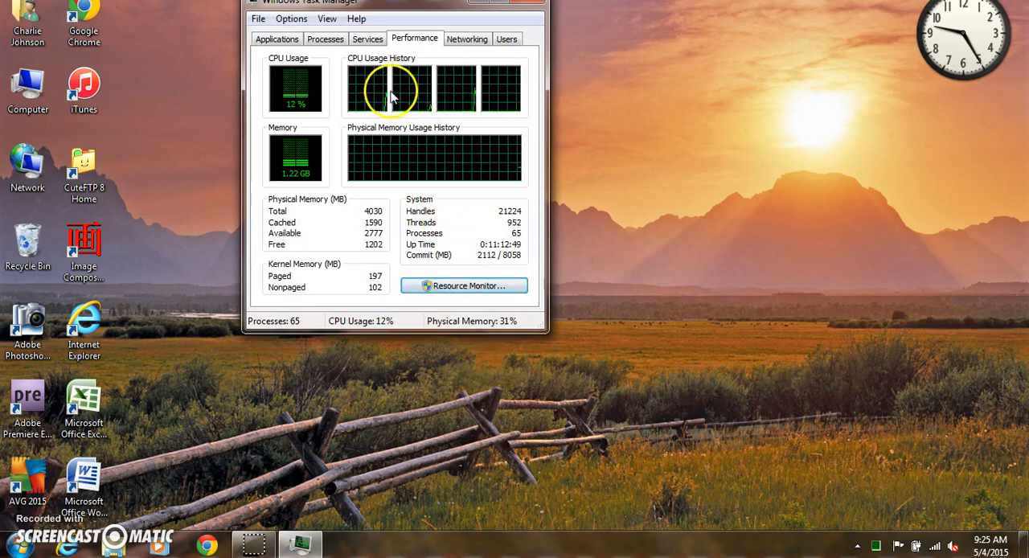
mouse_move(499, 193)
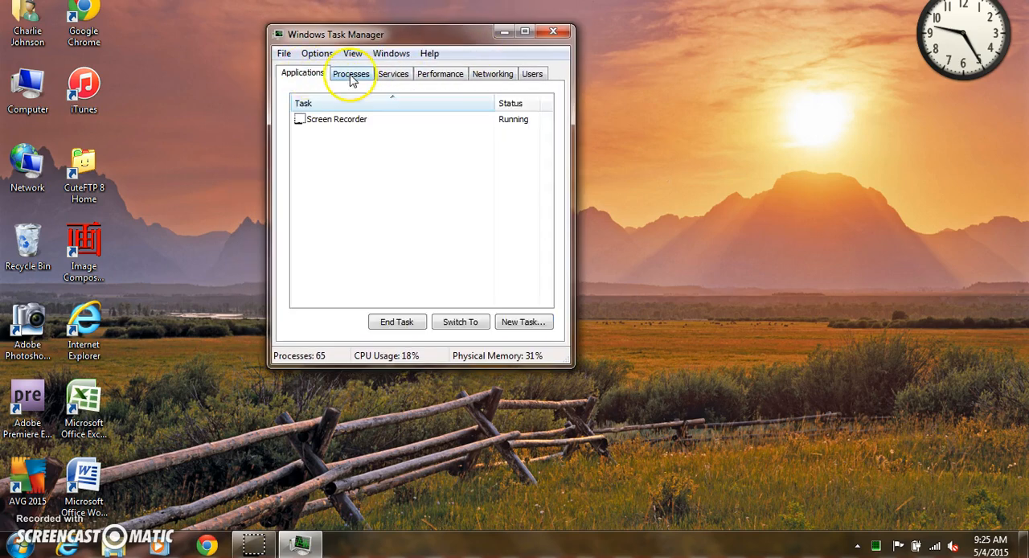
left_click(392, 74)
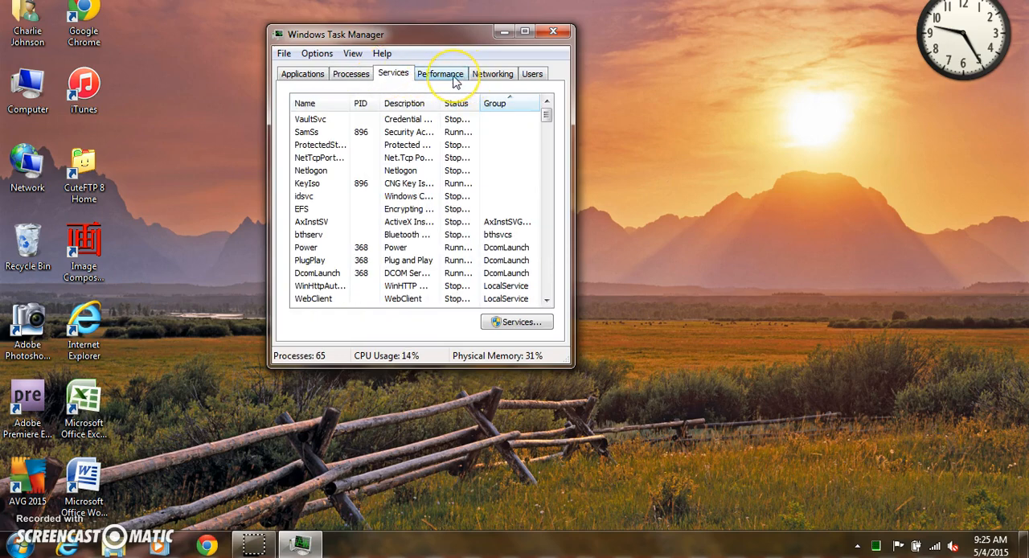
left_click(441, 73)
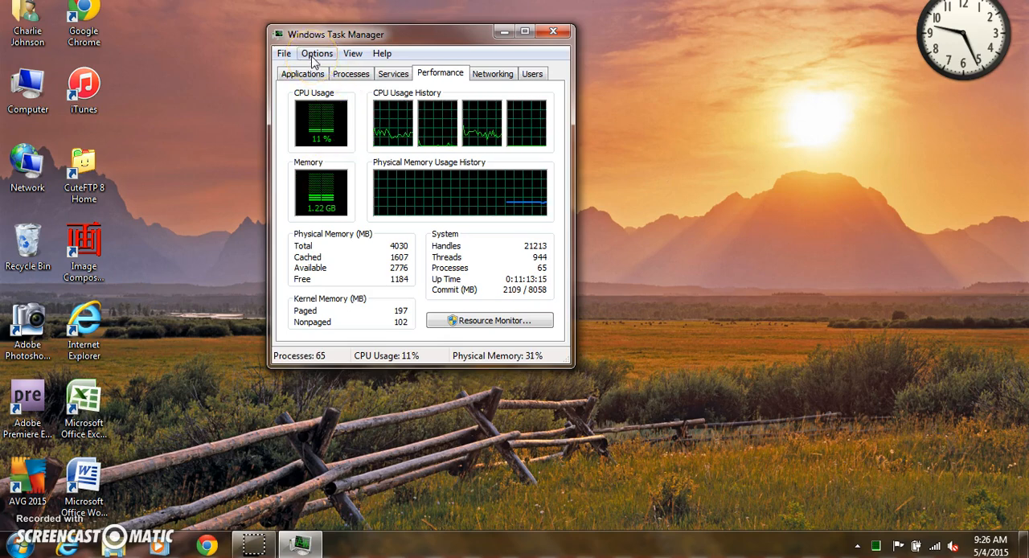
left_click(315, 53)
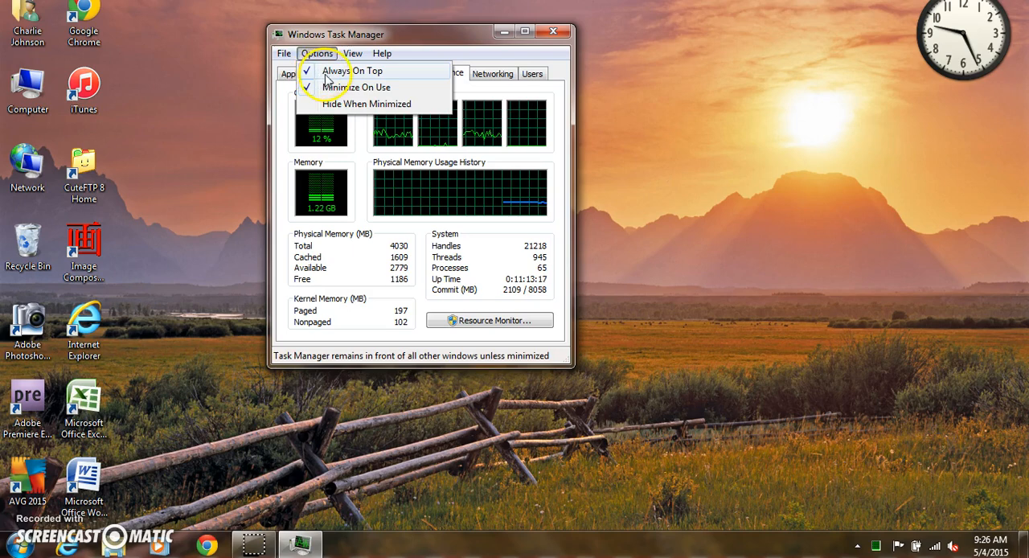
mouse_move(308, 80)
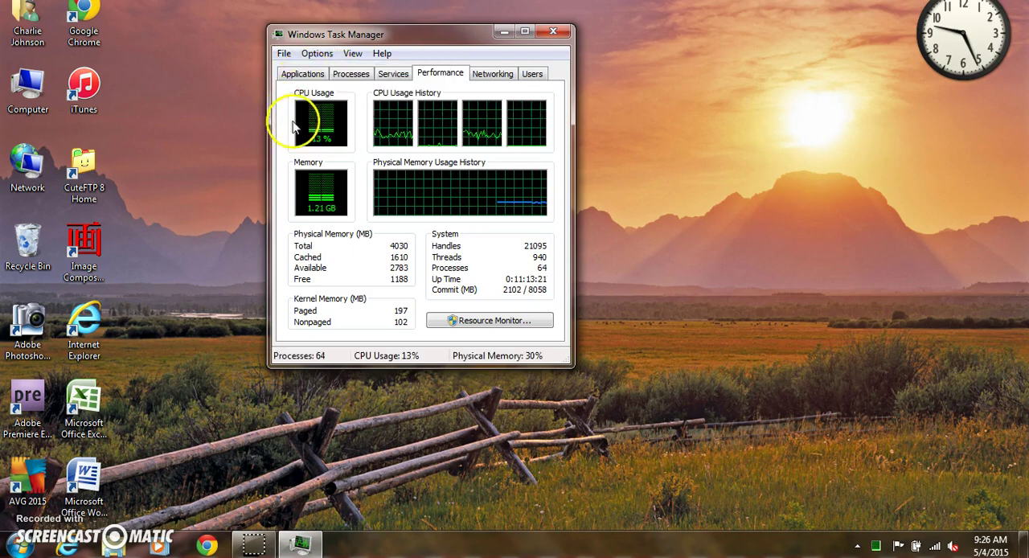
mouse_move(368, 210)
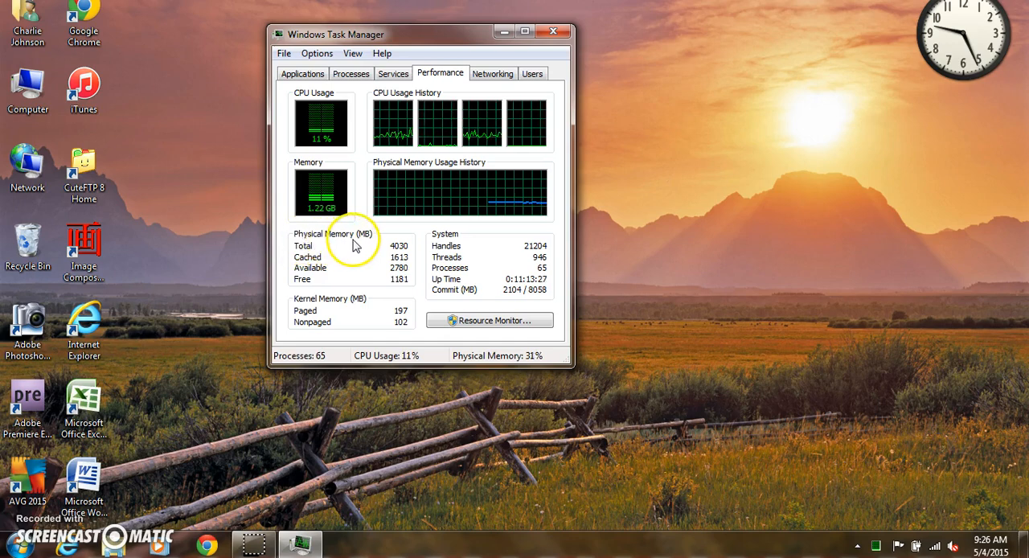
mouse_move(321, 255)
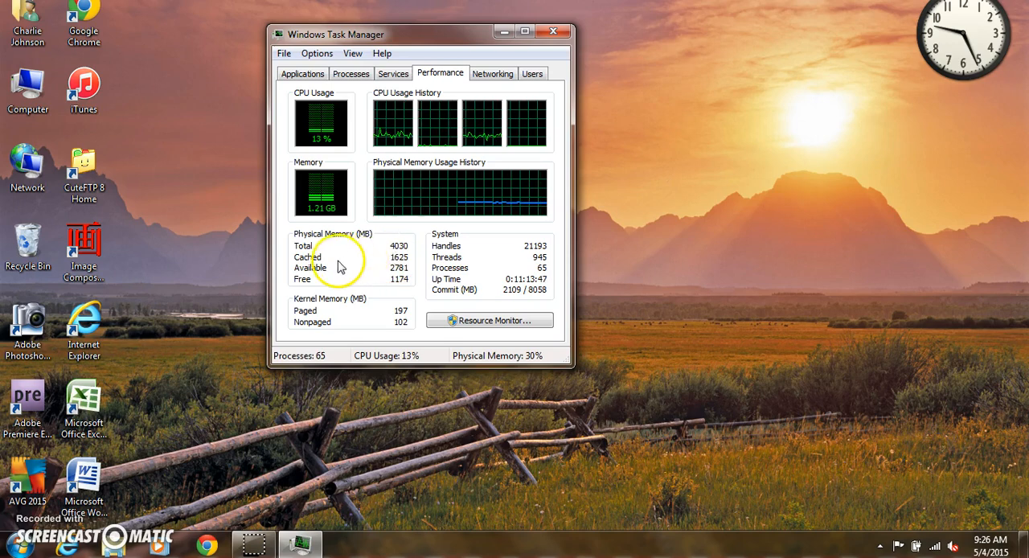
mouse_move(383, 265)
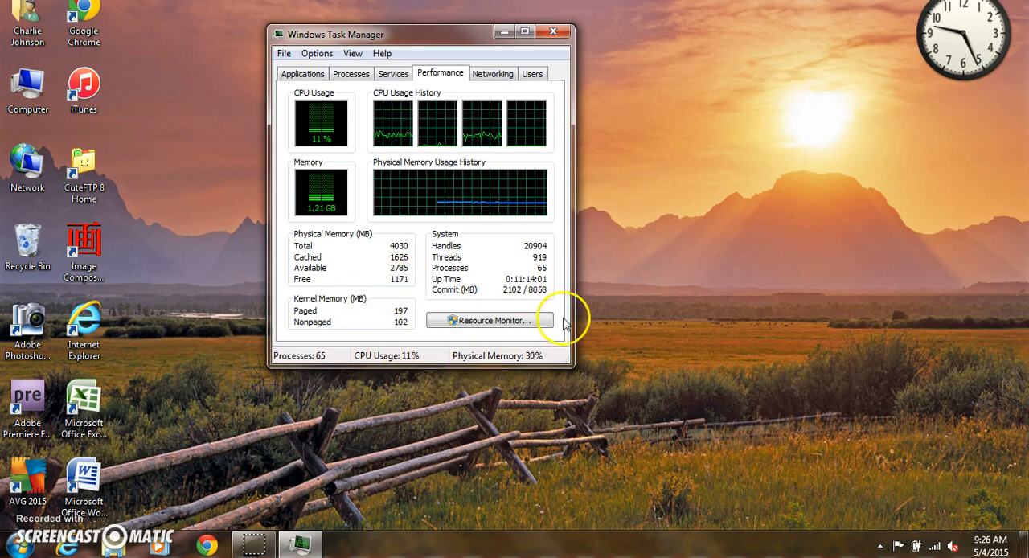
mouse_move(351, 283)
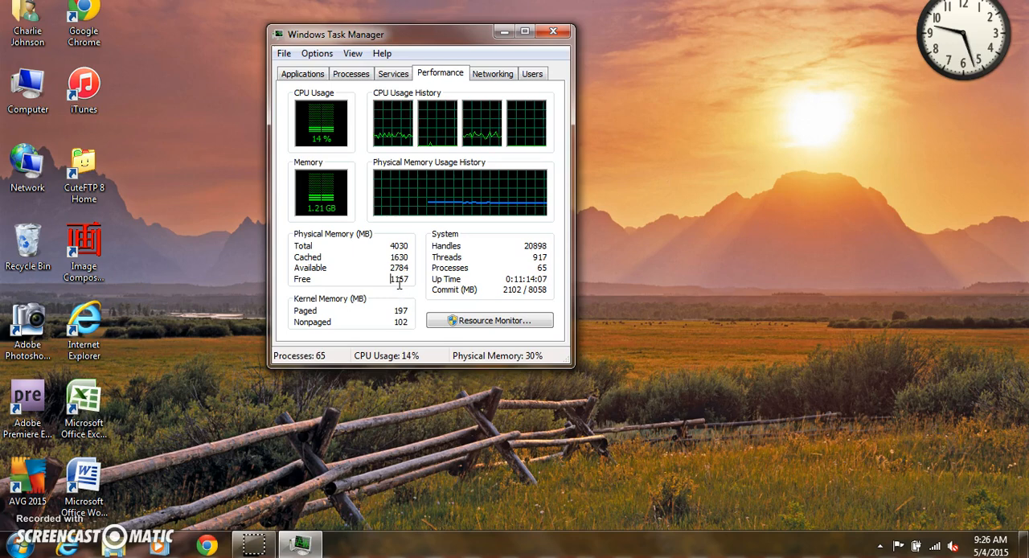
mouse_move(315, 281)
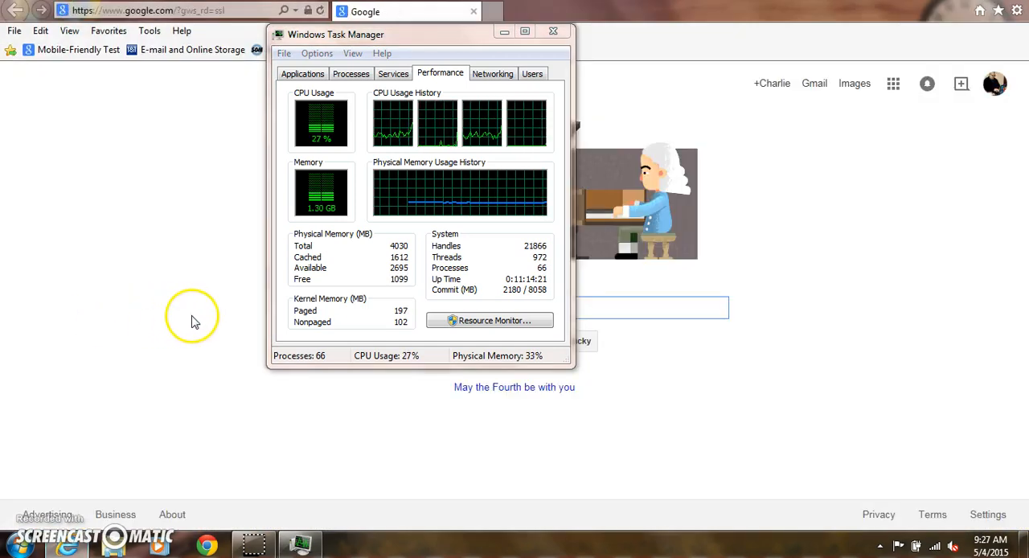
mouse_move(466, 47)
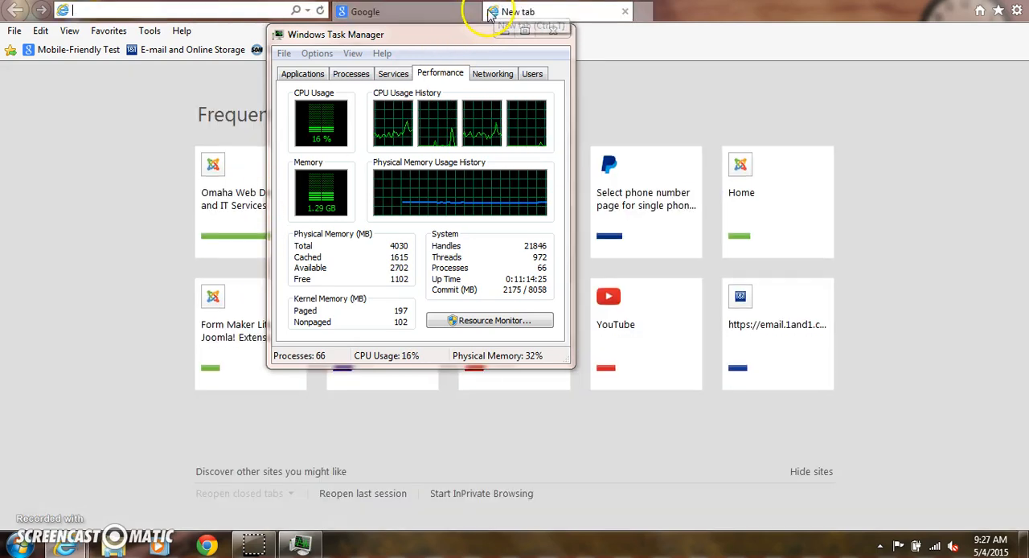
mouse_move(643, 11)
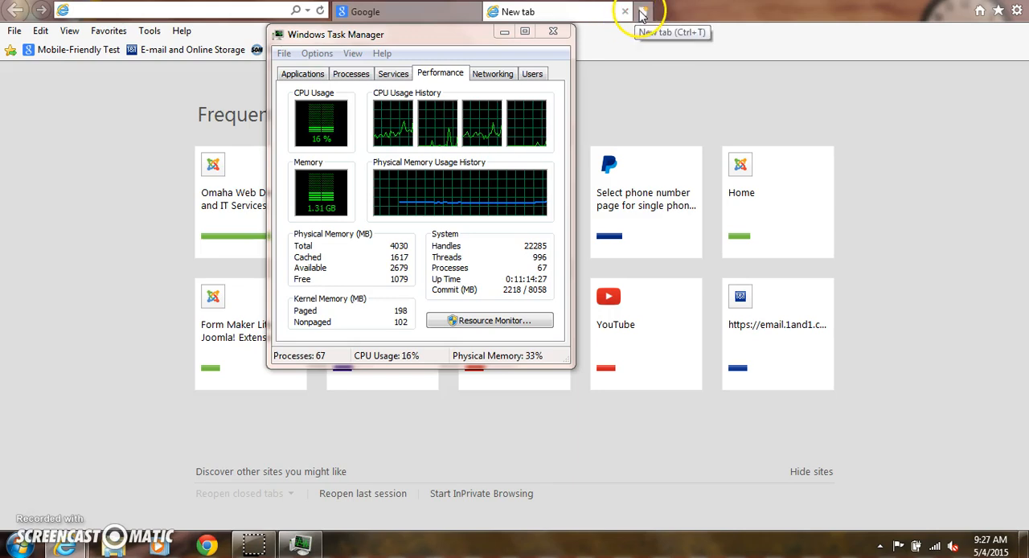
Open two more blank Internet Explorer tabs beside Google while watching free memory fall.
left_click(643, 11)
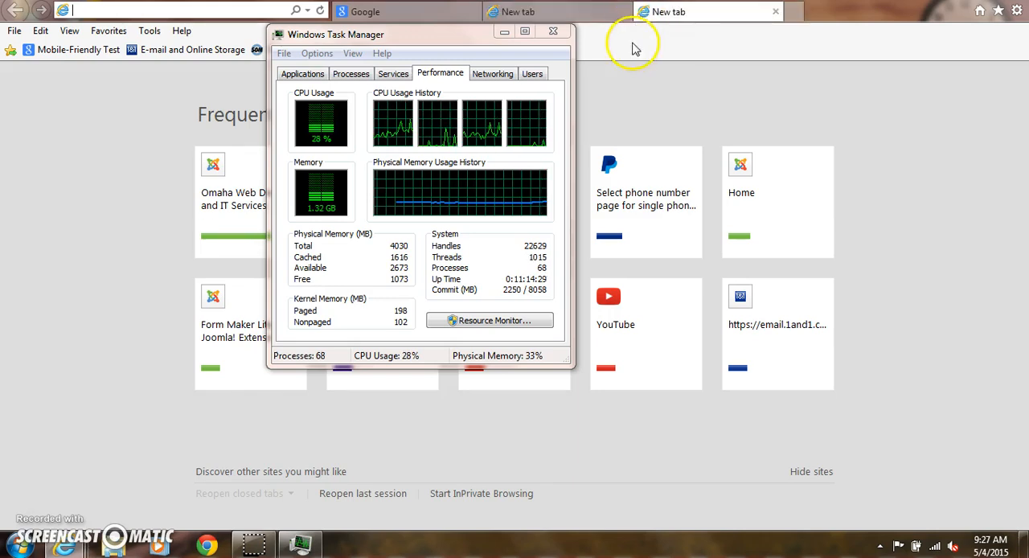
mouse_move(796, 11)
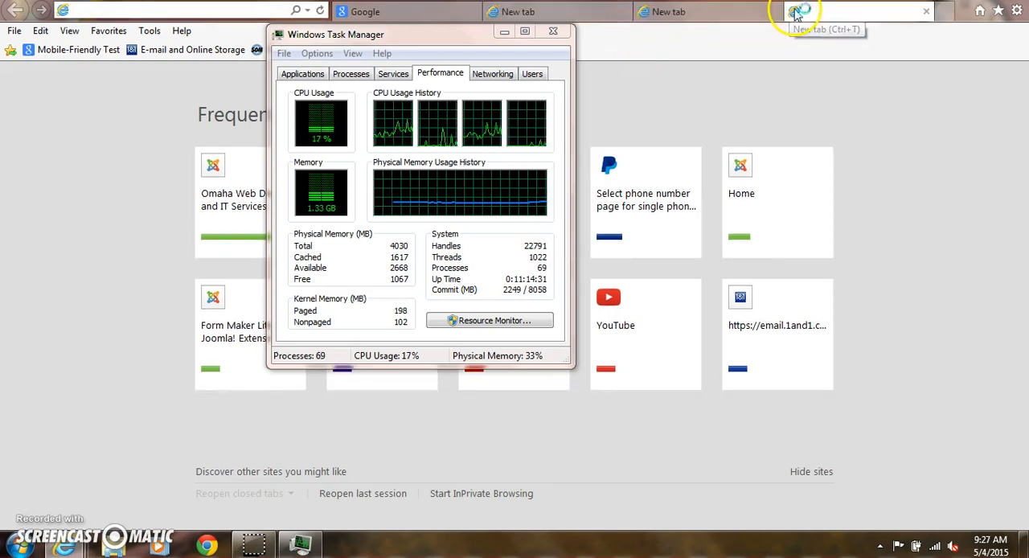
left_click(797, 12)
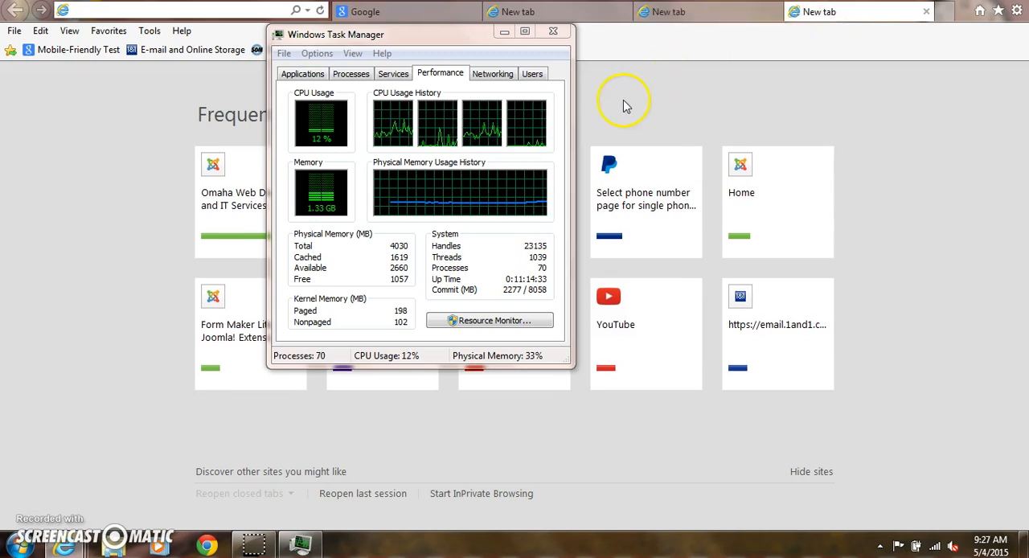
mouse_move(335, 217)
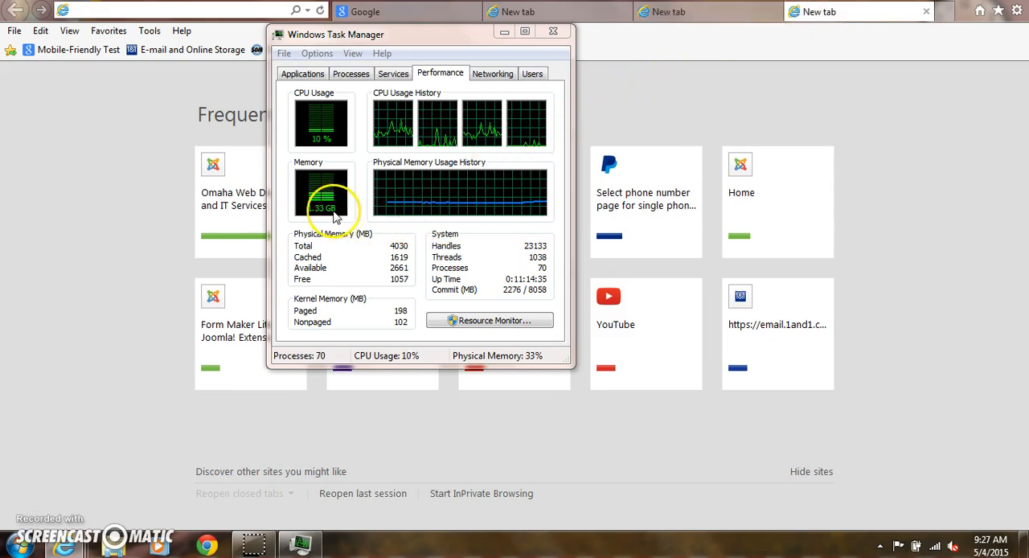
mouse_move(395, 291)
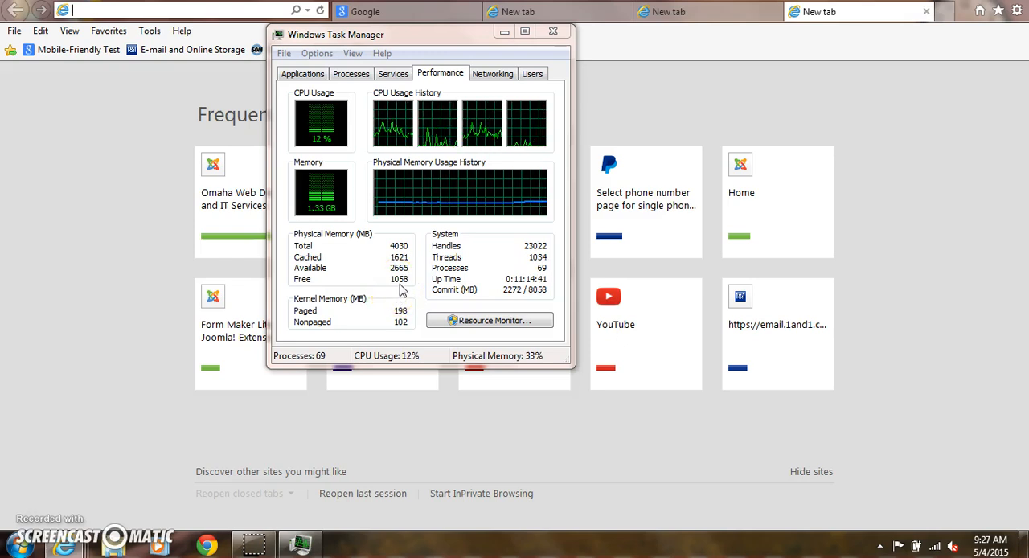
mouse_move(530, 325)
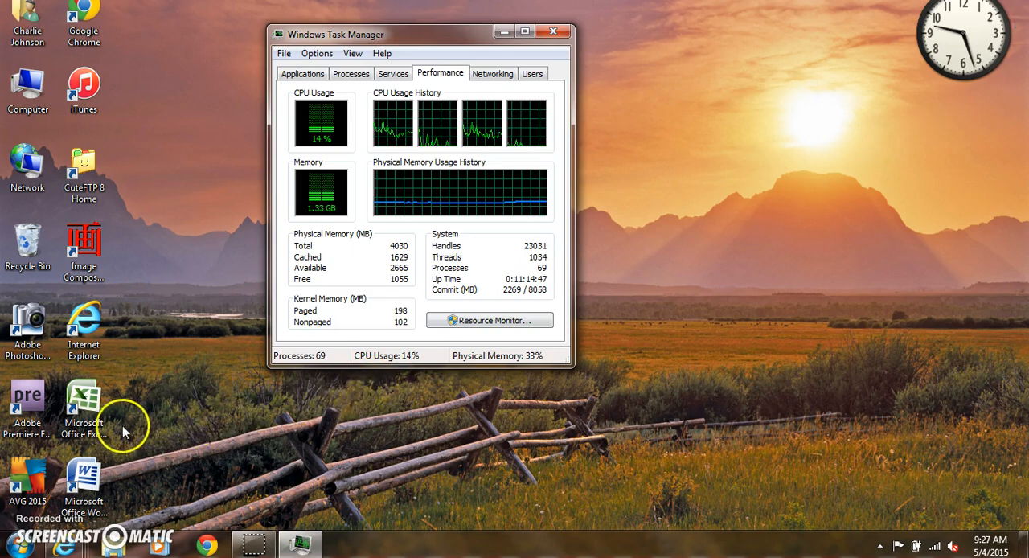
mouse_move(32, 401)
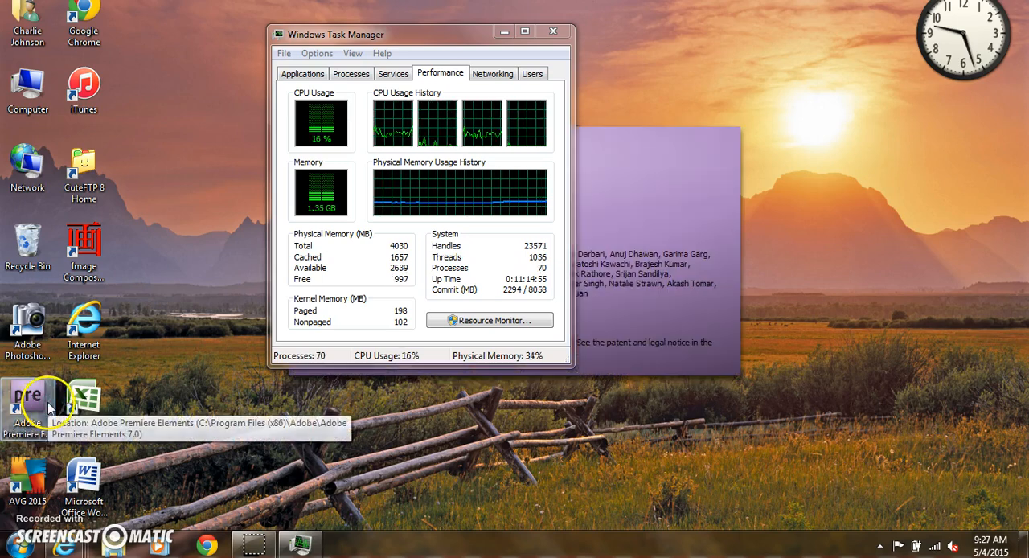
mouse_move(203, 424)
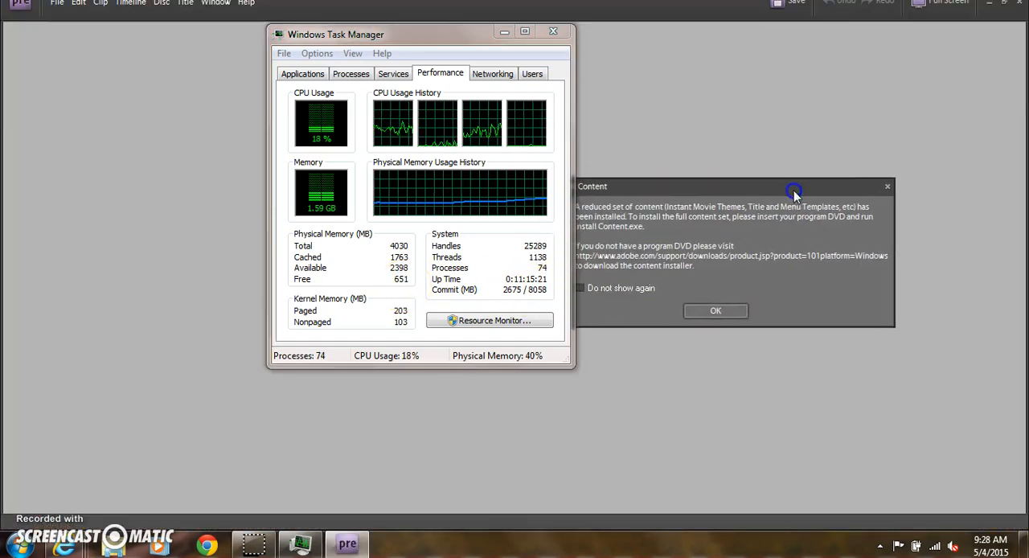
Dismiss the Premiere Elements content notice and confirm quitting the product setup.
left_click(714, 310)
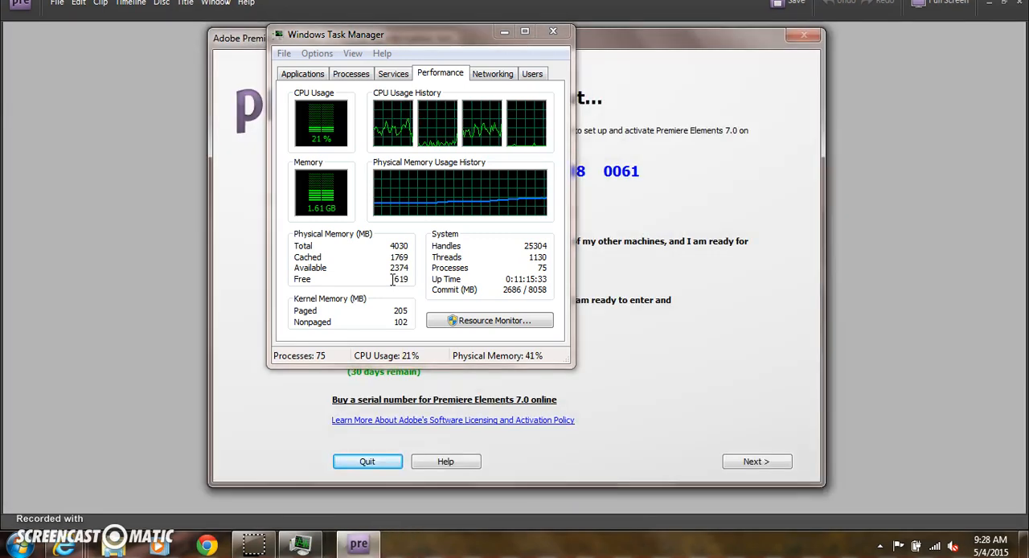
mouse_move(389, 443)
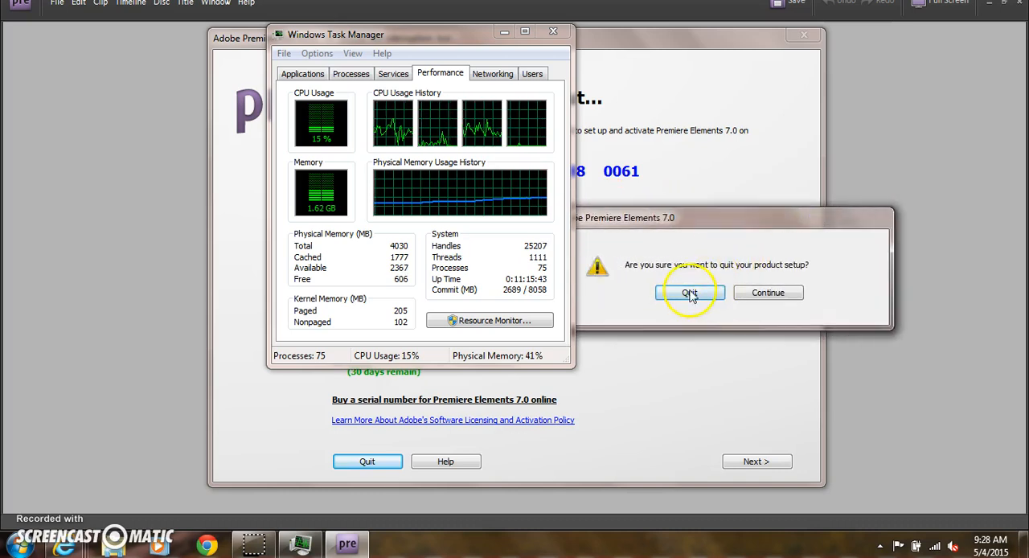
left_click(688, 293)
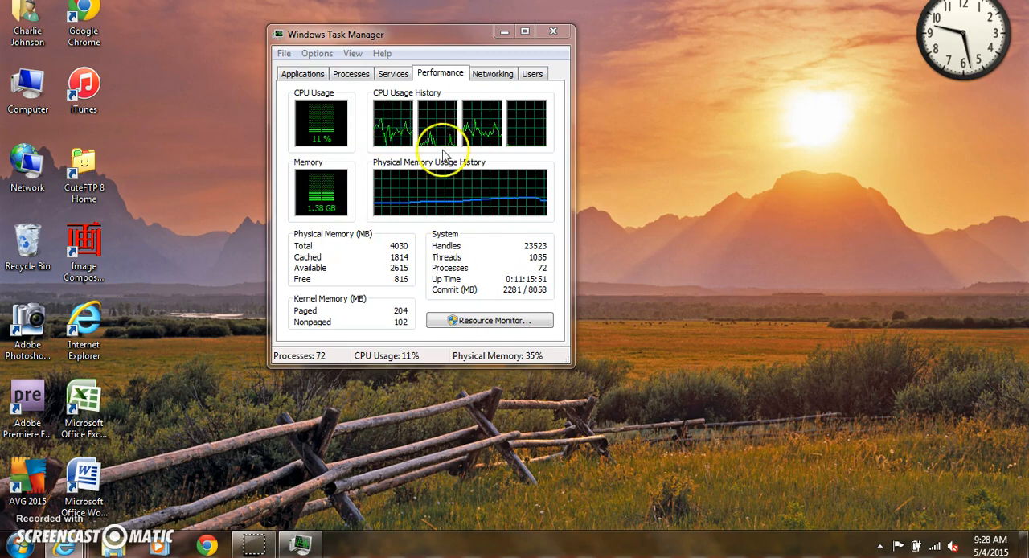
mouse_move(405, 196)
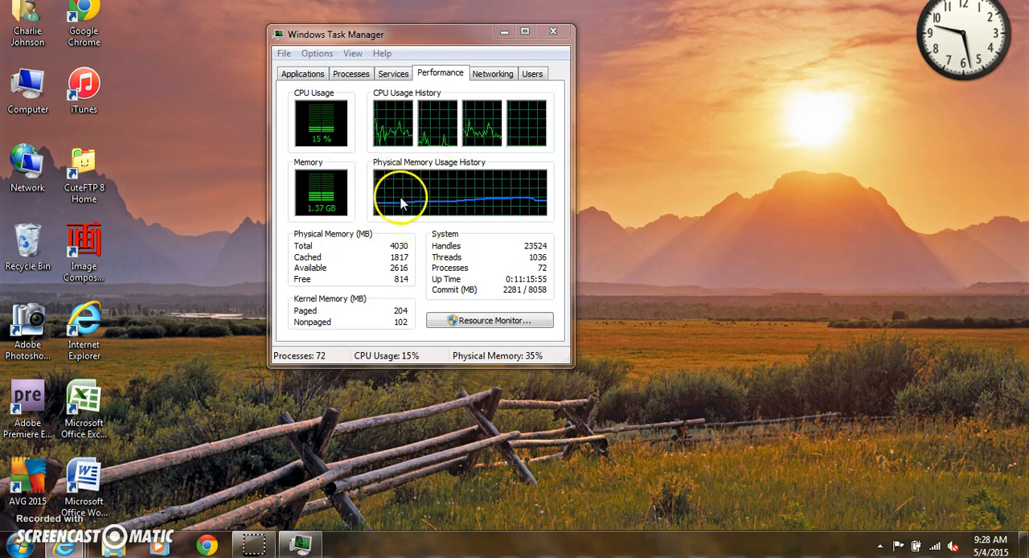
mouse_move(451, 213)
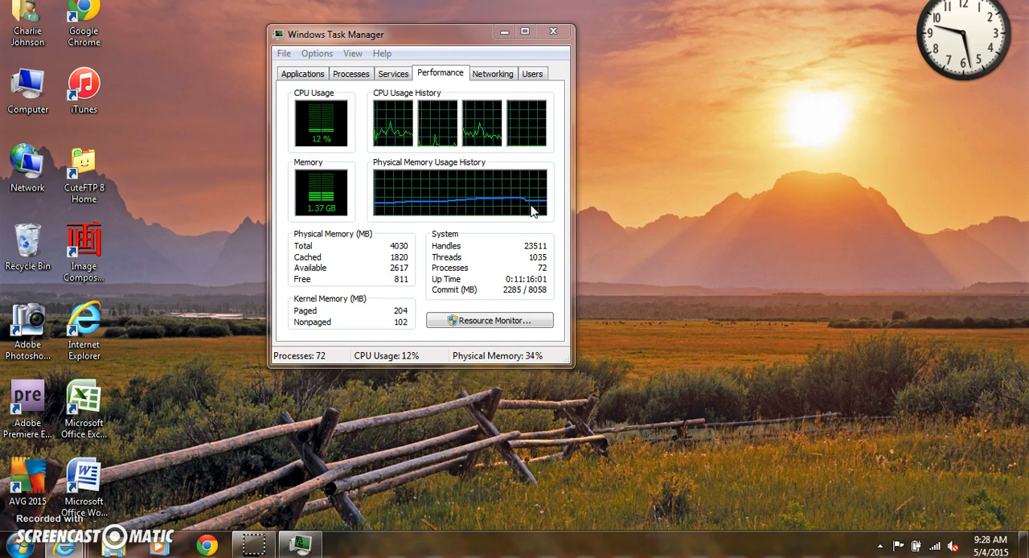
mouse_move(408, 217)
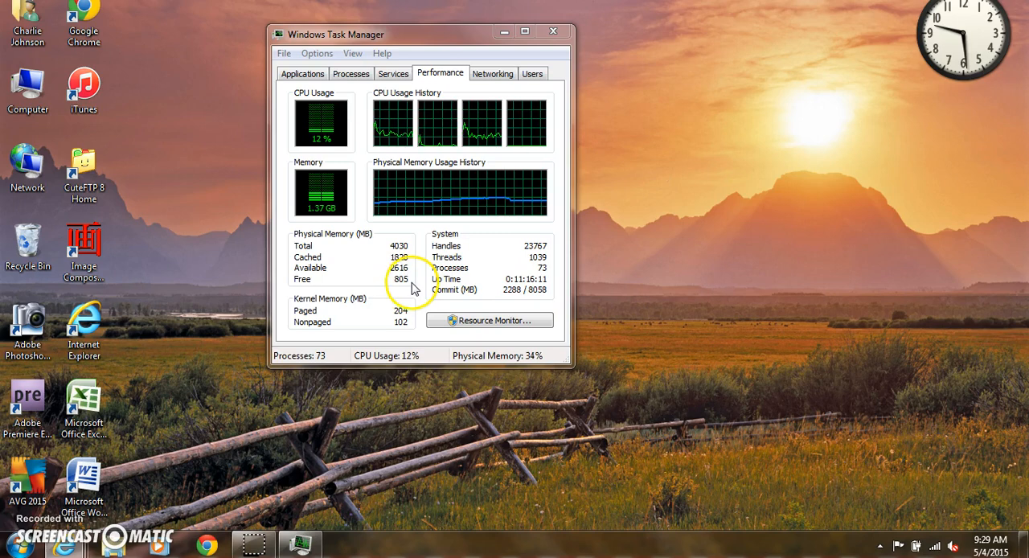
mouse_move(441, 219)
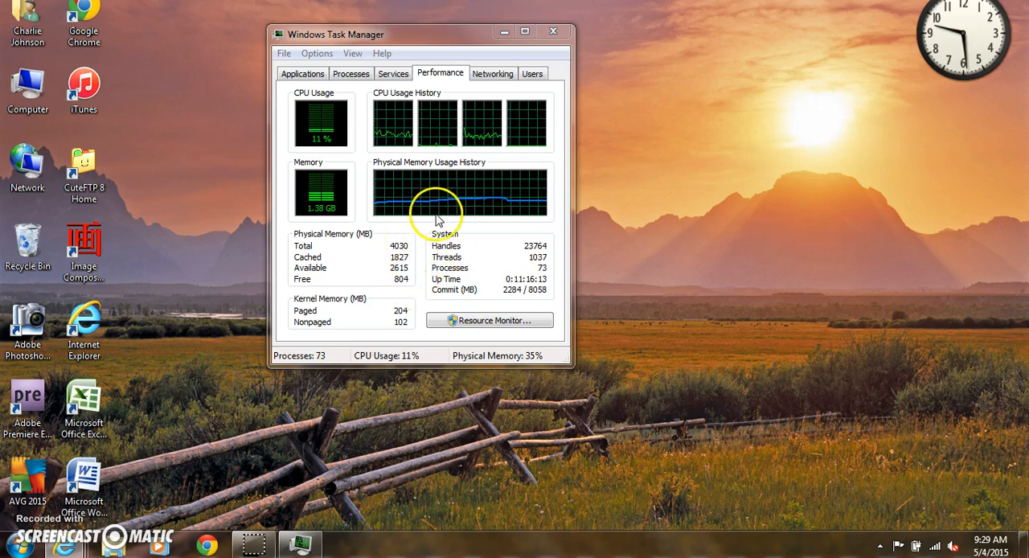
mouse_move(421, 247)
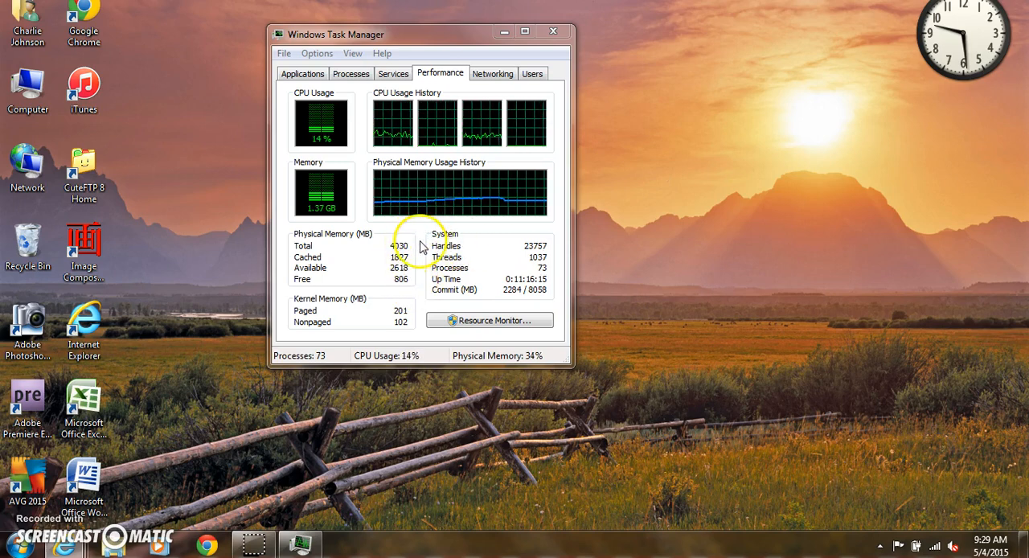
mouse_move(495, 280)
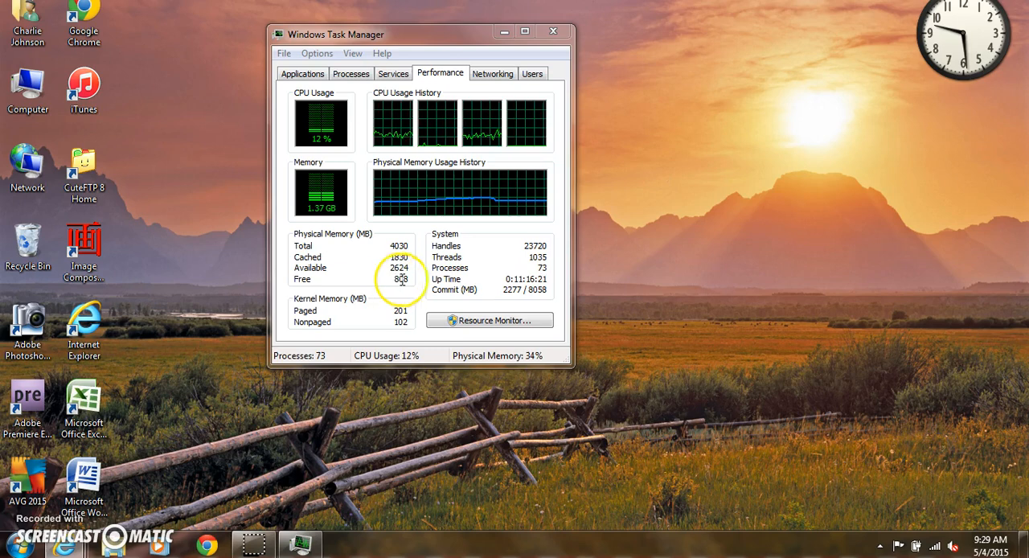
mouse_move(474, 218)
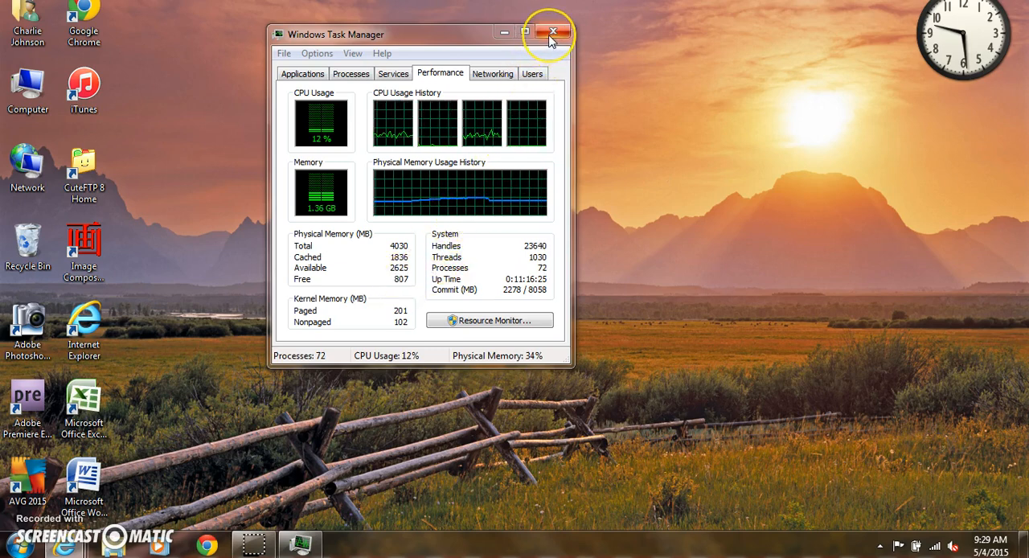
mouse_move(553, 33)
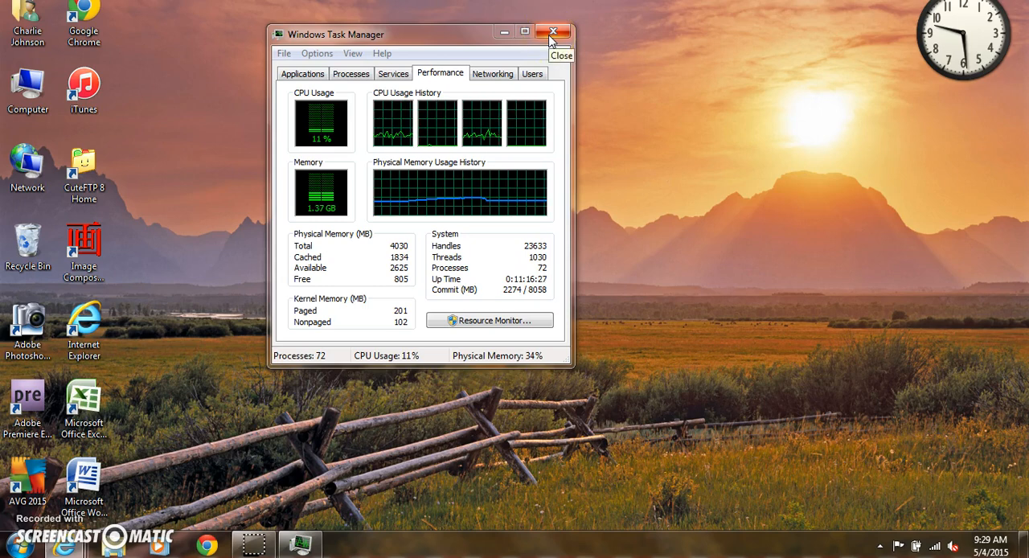